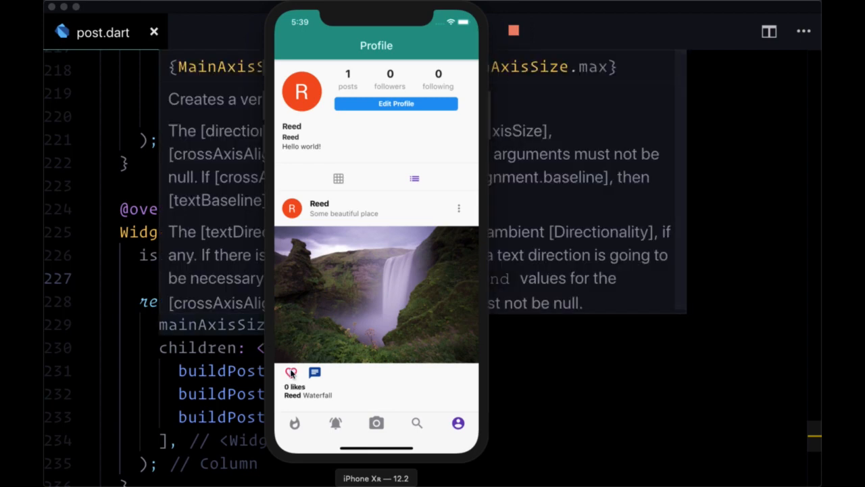
Toggle the waterfall post's like from its image several times, leaving it liked with 1 likes.
click(292, 373)
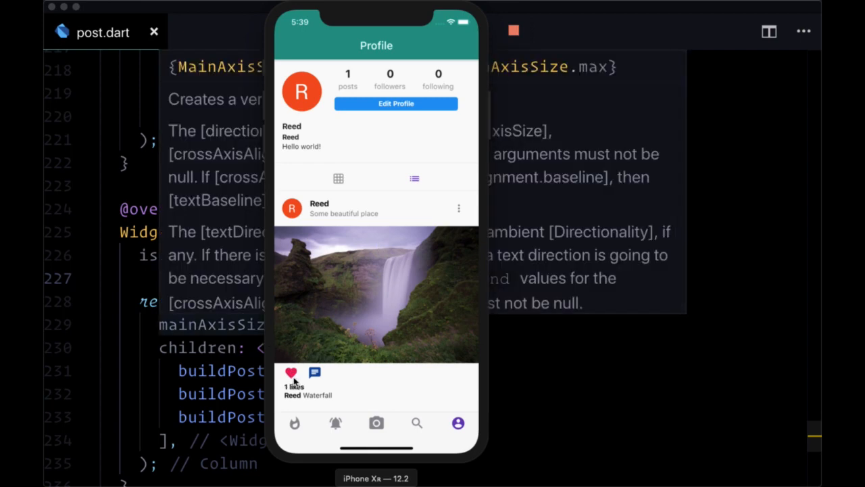
click(291, 373)
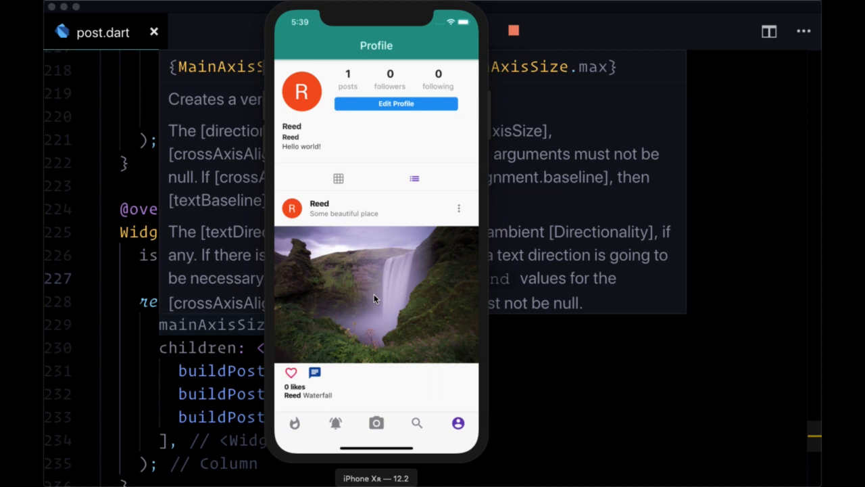
click(291, 373)
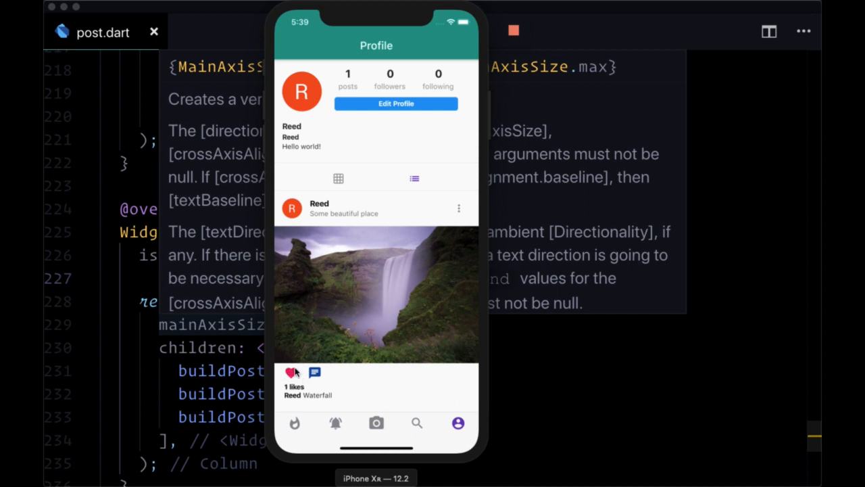
click(291, 373)
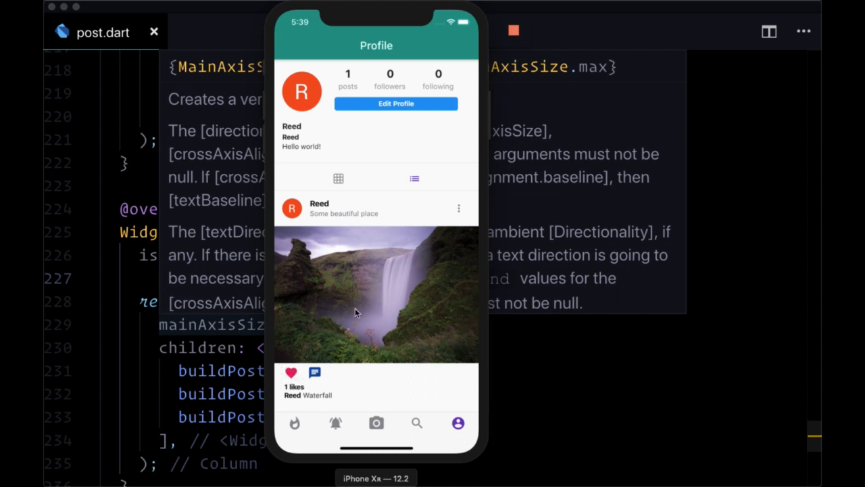
mouse_move(358, 263)
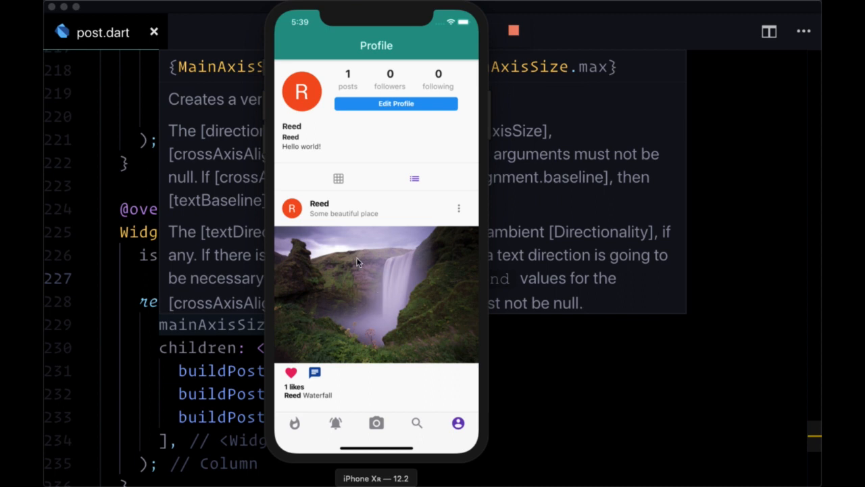
click(291, 373)
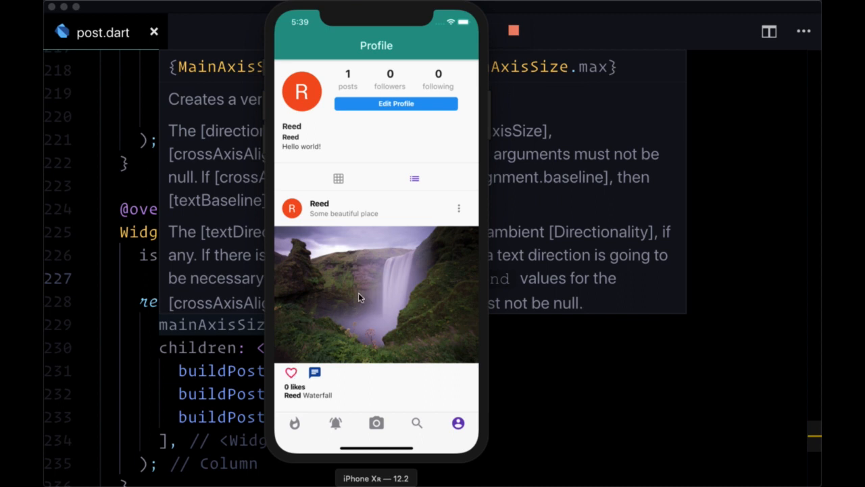
click(291, 373)
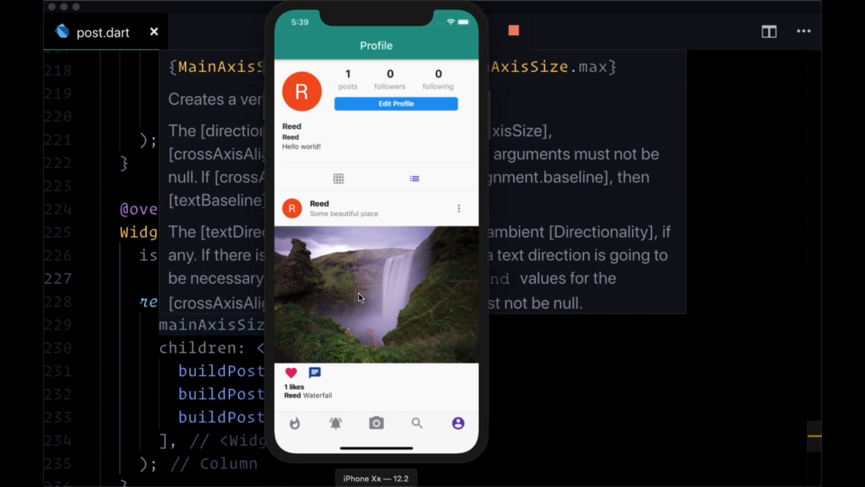
mouse_move(386, 265)
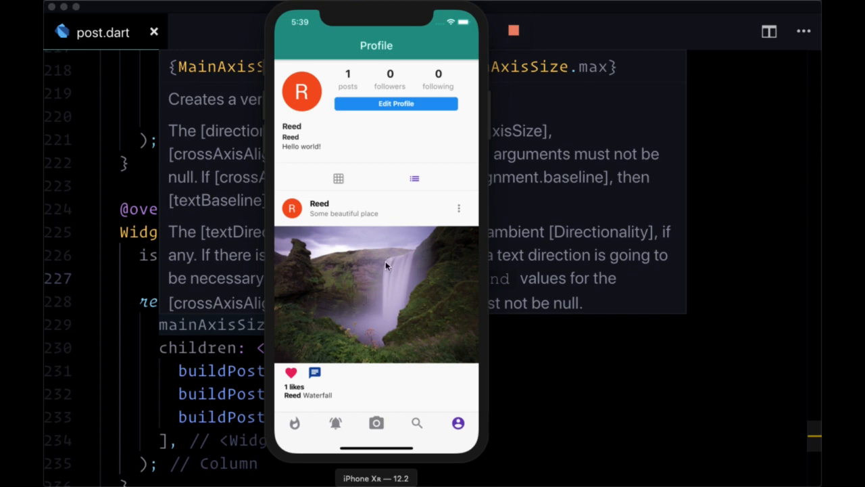
mouse_move(408, 264)
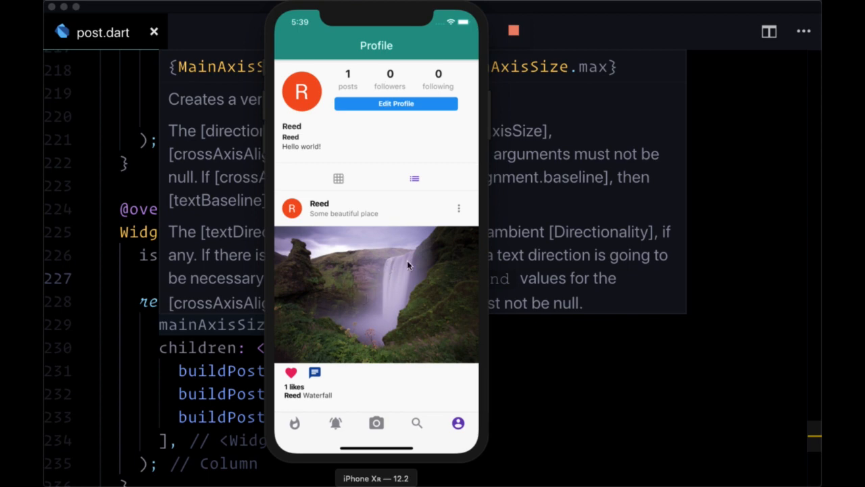
mouse_move(411, 303)
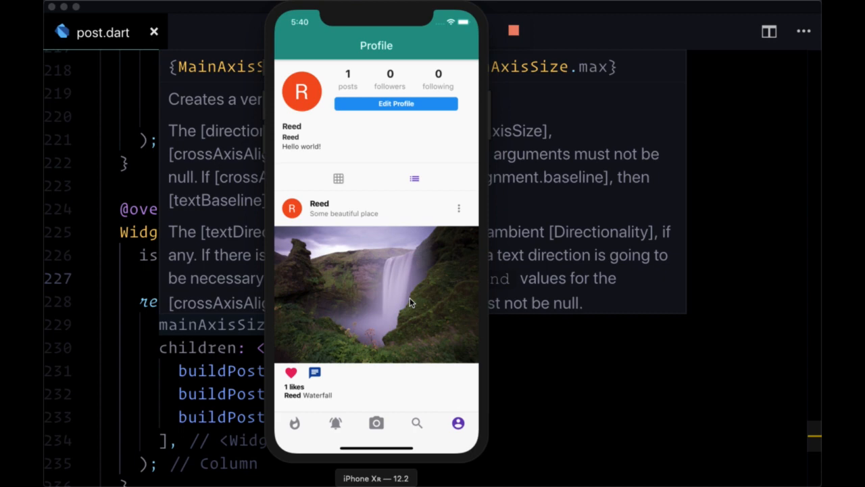
mouse_move(379, 275)
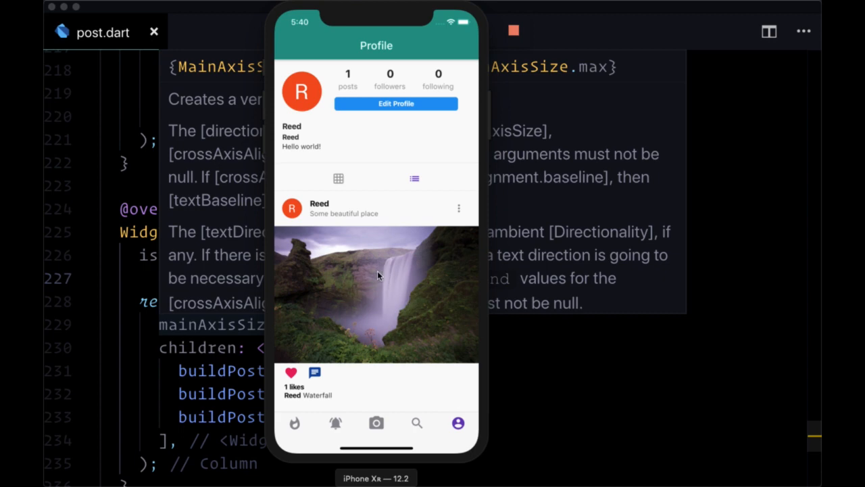
mouse_move(142, 173)
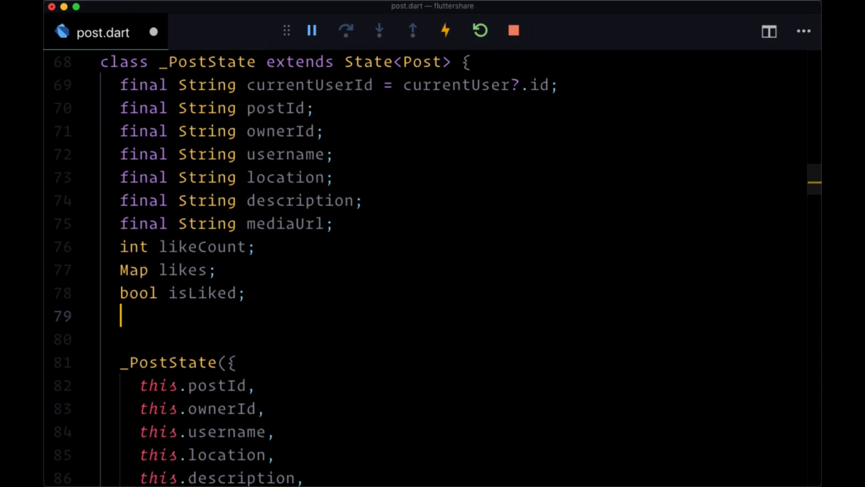
Declare 'bool showHeart = false;' in the post state below isLiked.
text(bool show)
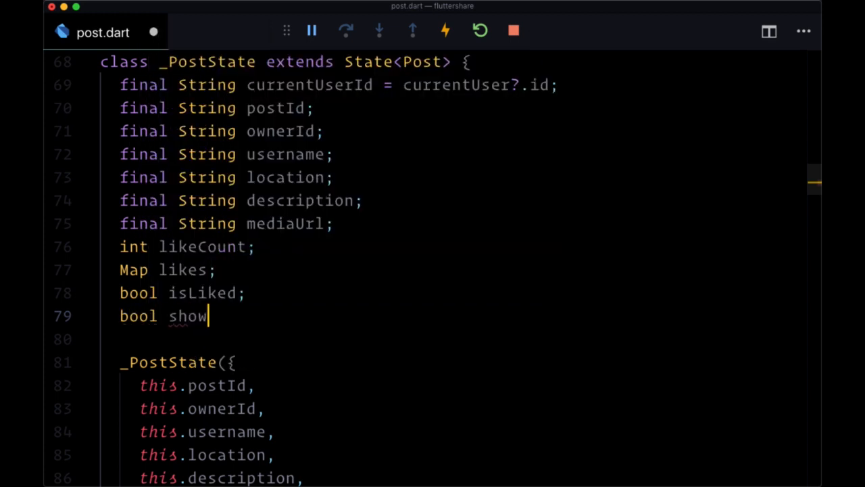
text(Heart)
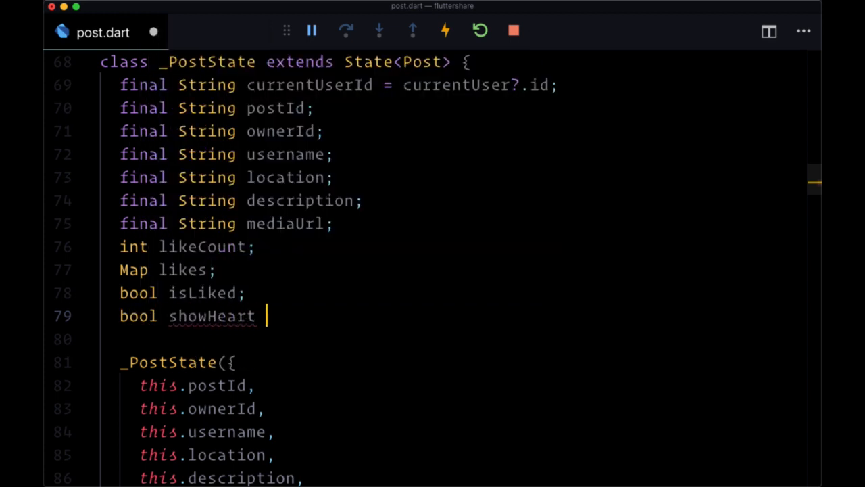
text(= fa)
text(handleLike)
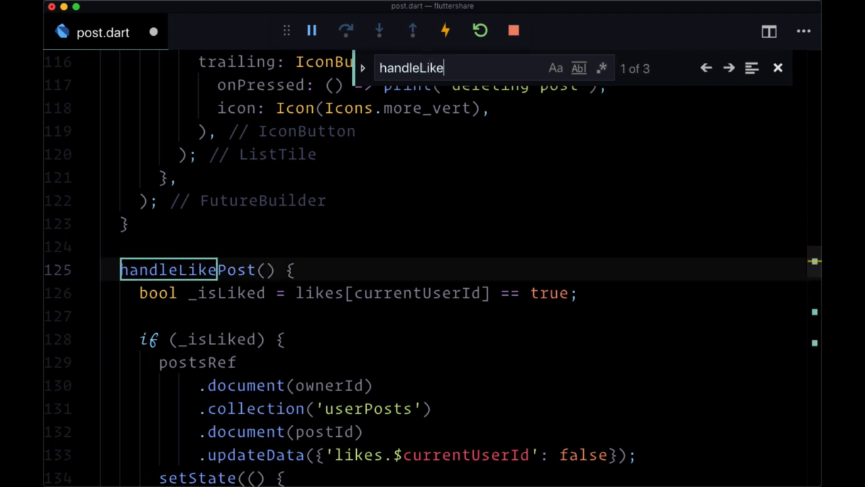
In handleLikePost's liking setState, add 'showHeart = true;'.
scroll(down, 3)
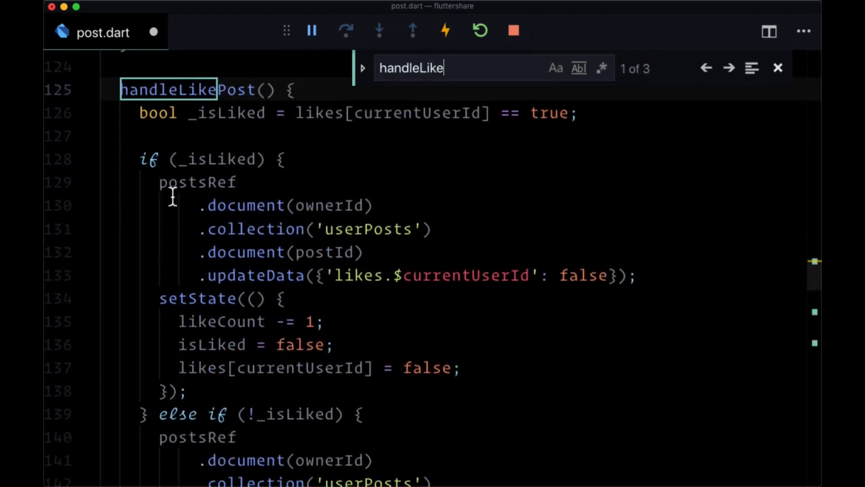
scroll(down, 3)
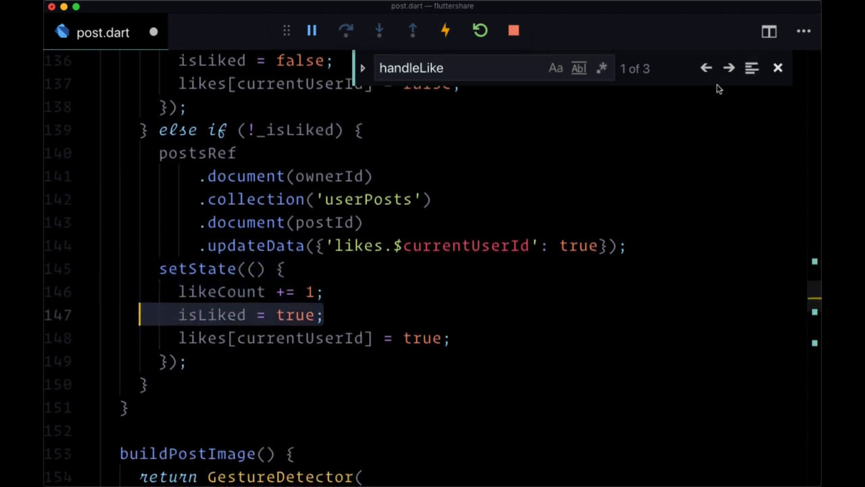
click(777, 68)
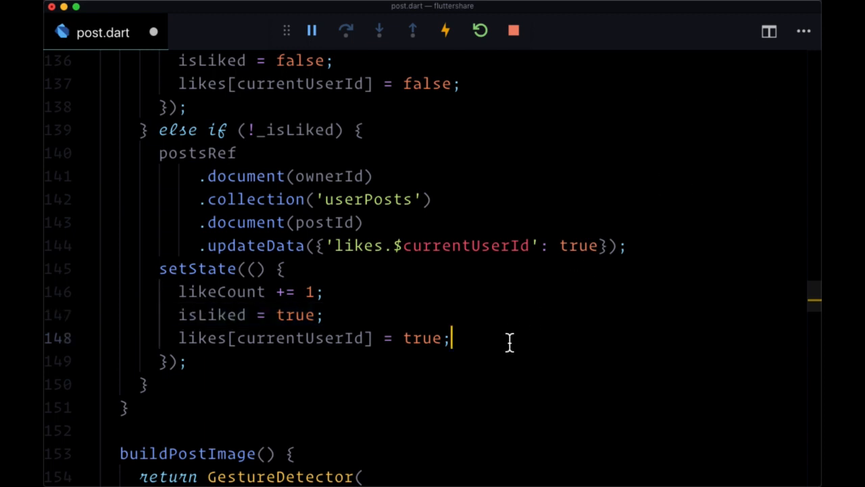
text(showHeart = t)
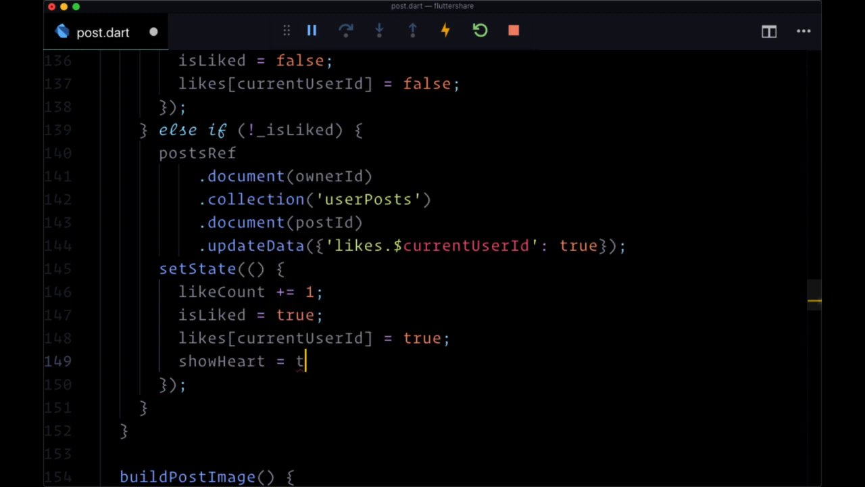
text(rue;)
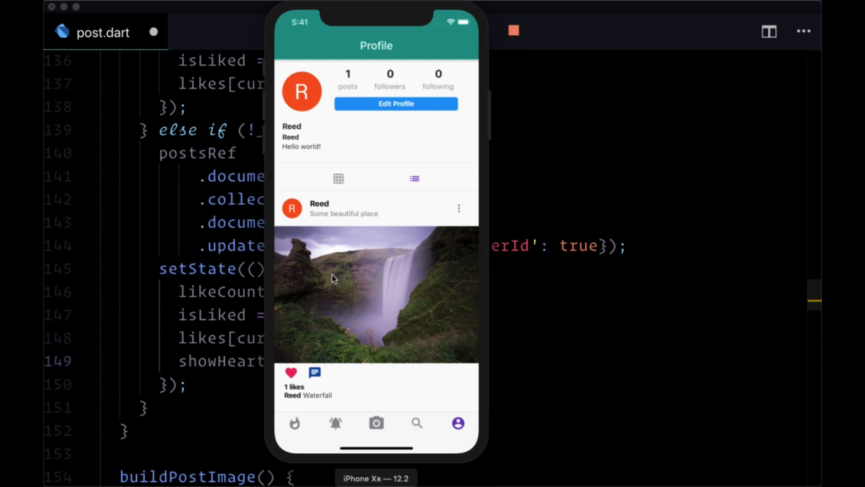
mouse_move(376, 321)
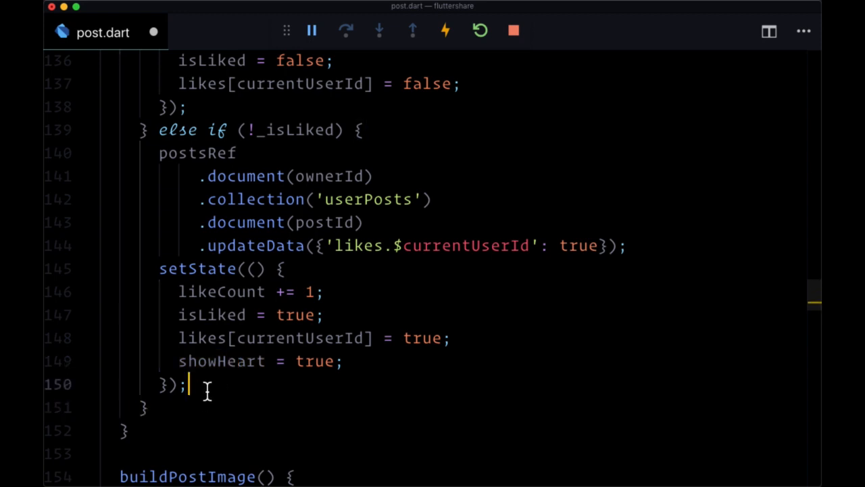
Start a Timer with Duration(milliseconds: 500) after the like setState.
text(T)
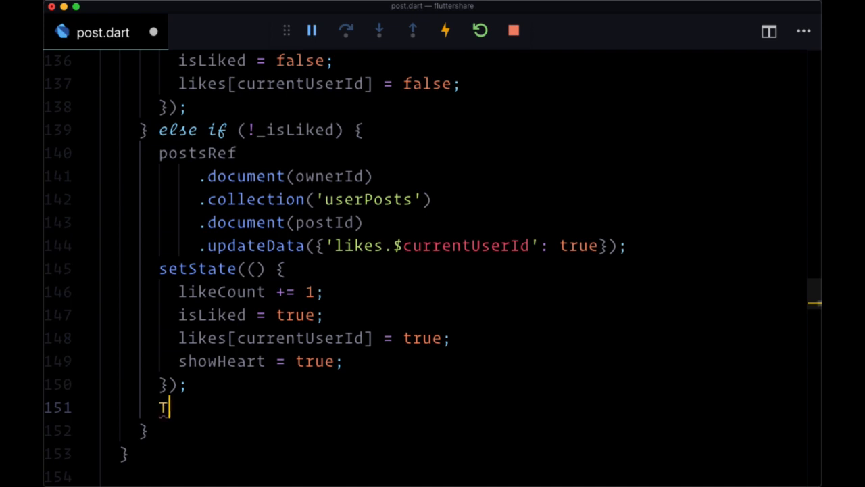
text(imer()
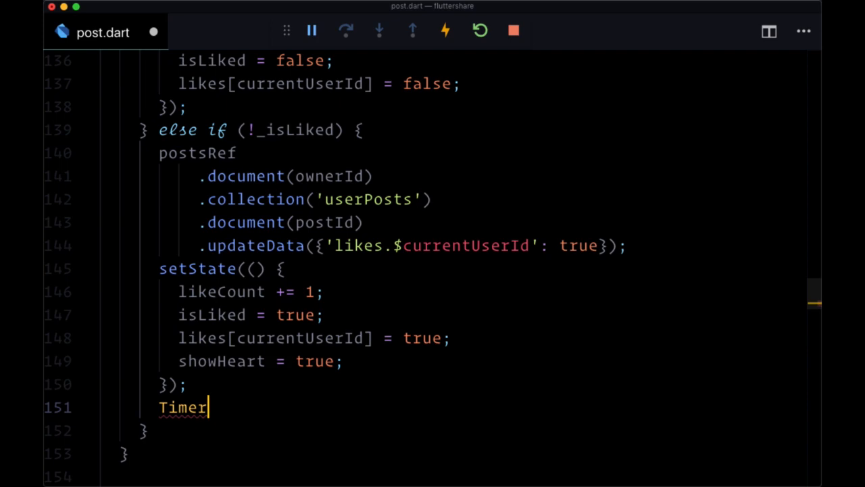
scroll(down, 3)
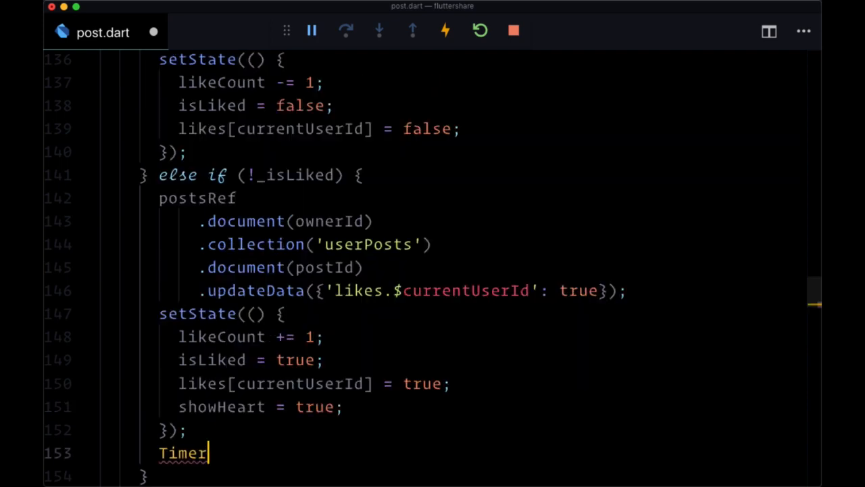
text(()
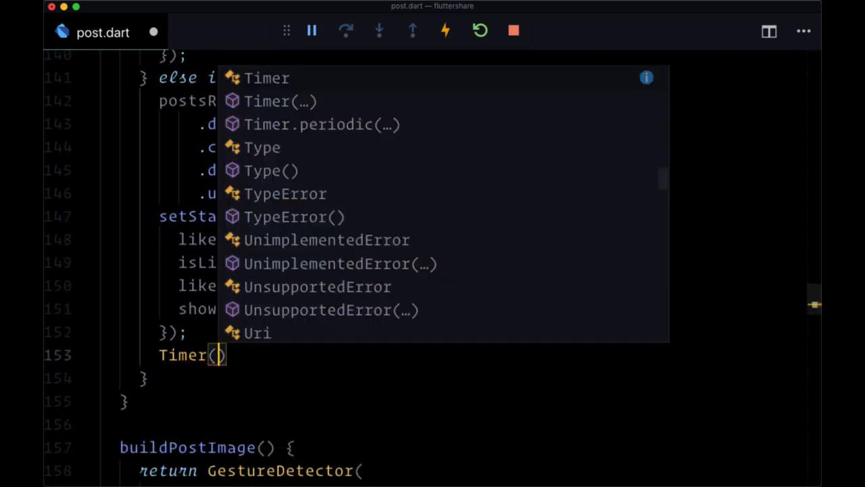
text(Duration(milliseconds:)
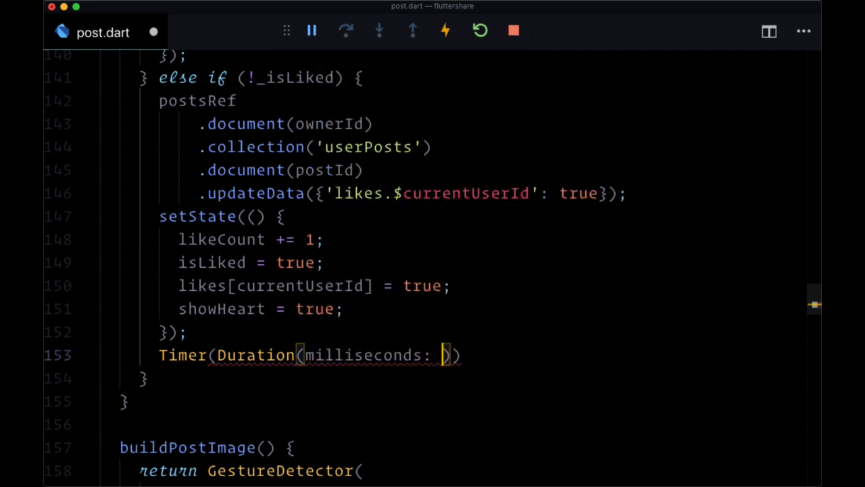
text(500)
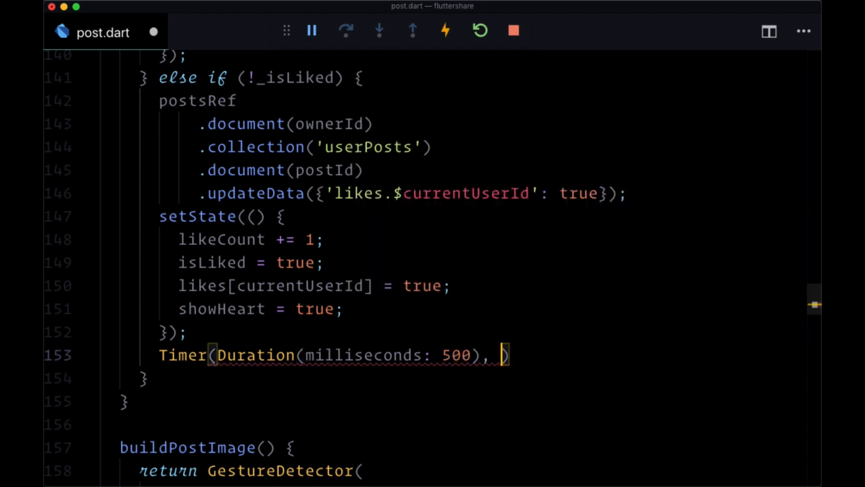
In the Timer callback, setState showHeart back to false.
text(() {)
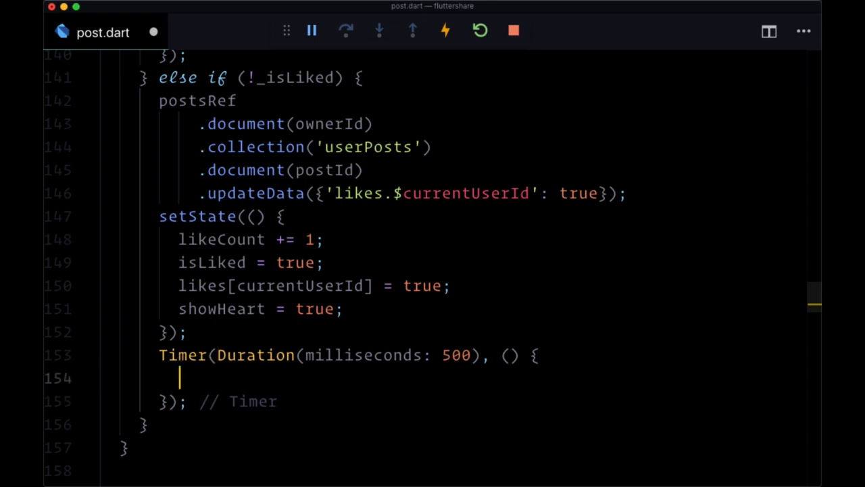
text(setState(() {)
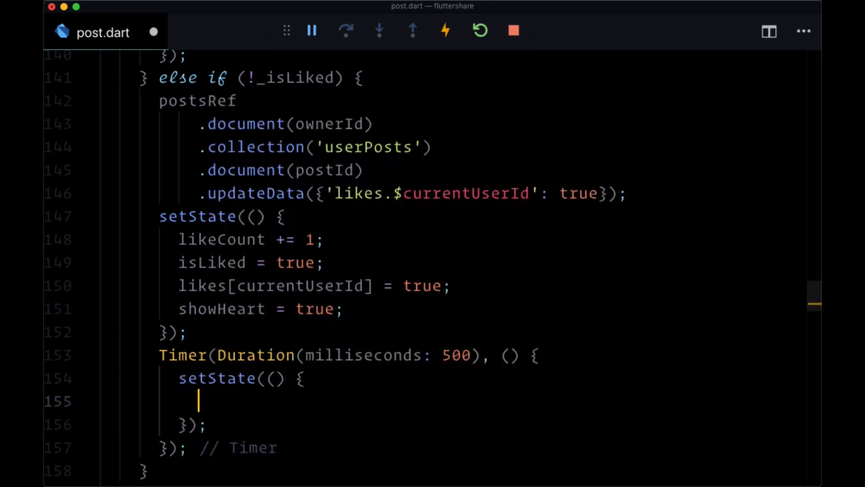
text(showHeart = false;)
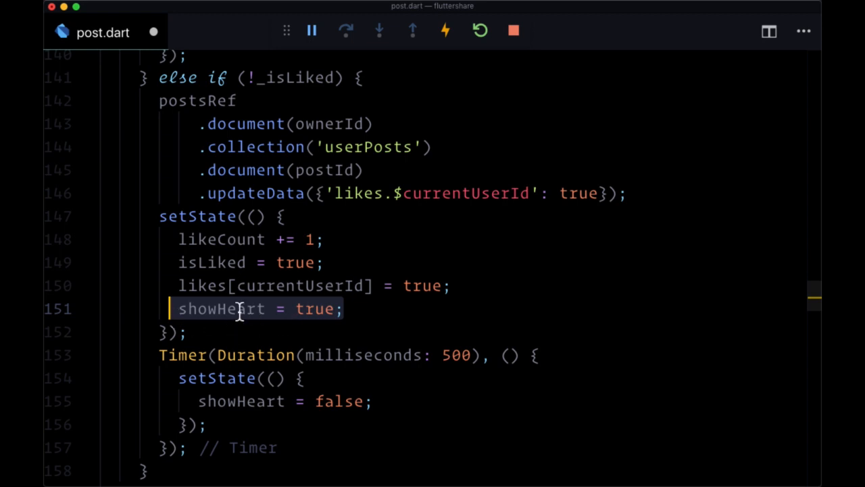
mouse_move(449, 411)
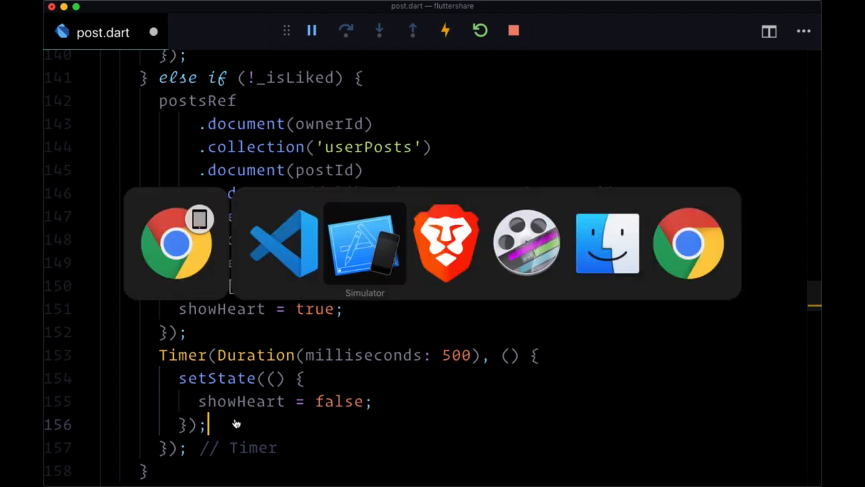
click(365, 243)
text(build)
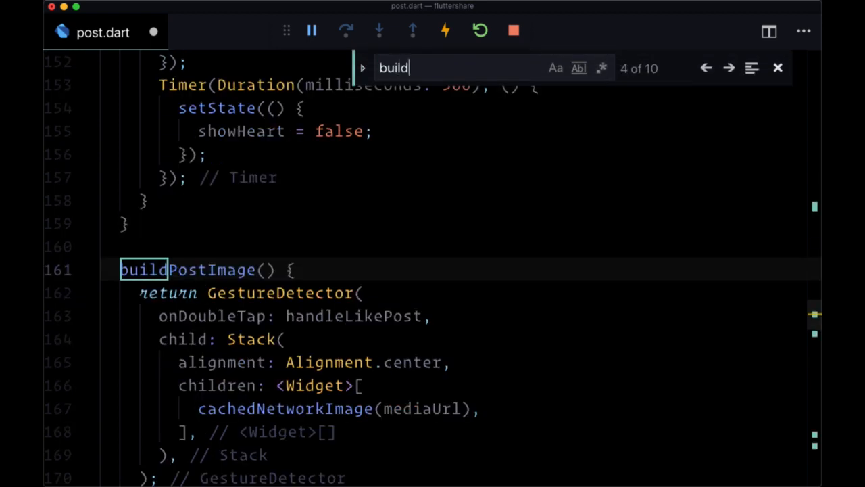
Navigate to buildPostImage's Stack children holding cachedNetworkImage(mediaUrl).
scroll(down, 3)
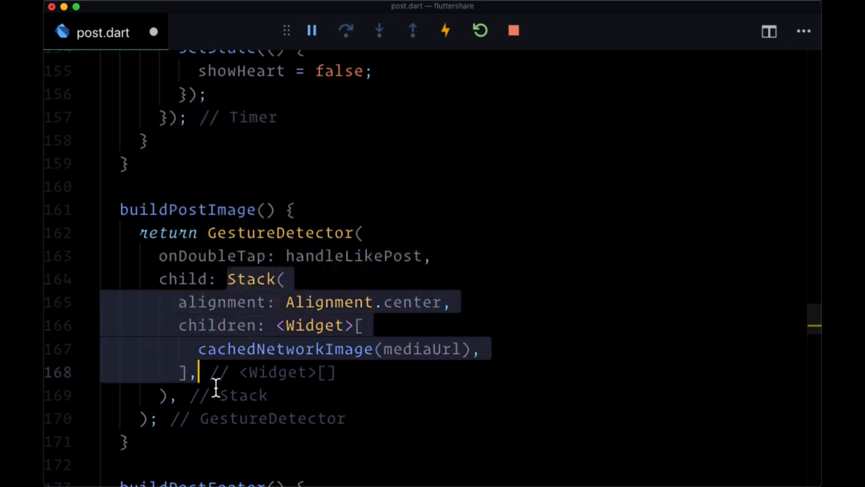
click(179, 303)
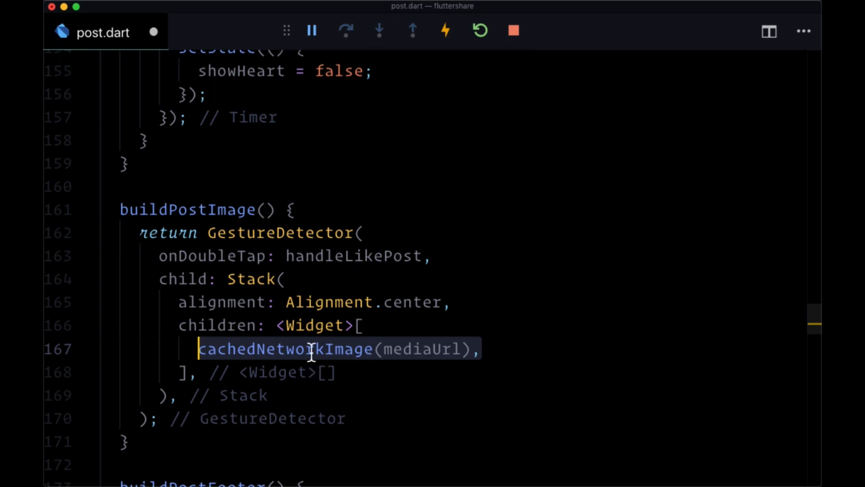
Add showHeart ? Icon(Icons.favorite, size: 80.0, color: Colors.red) : Text("") to the Stack children.
text(s)
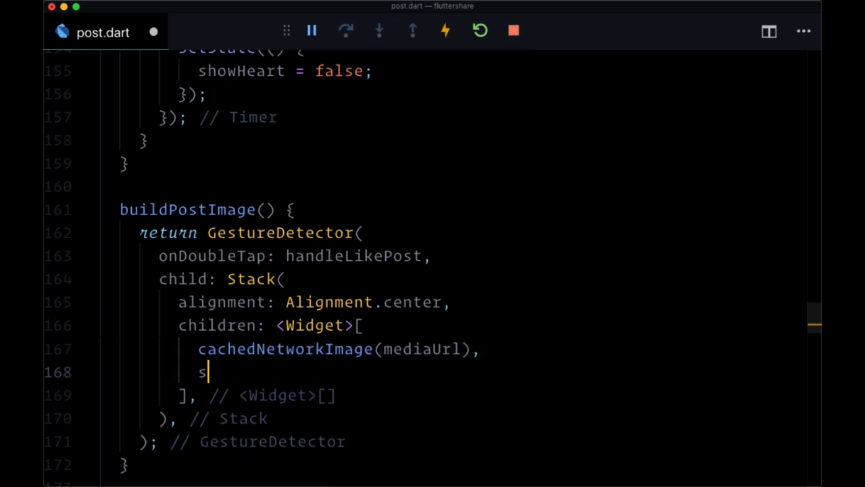
text(howHeart ?)
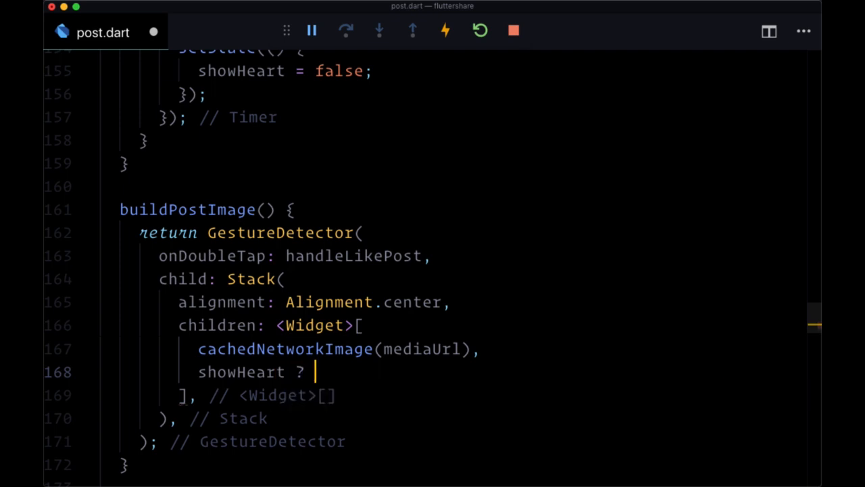
text(Icon(Icon)
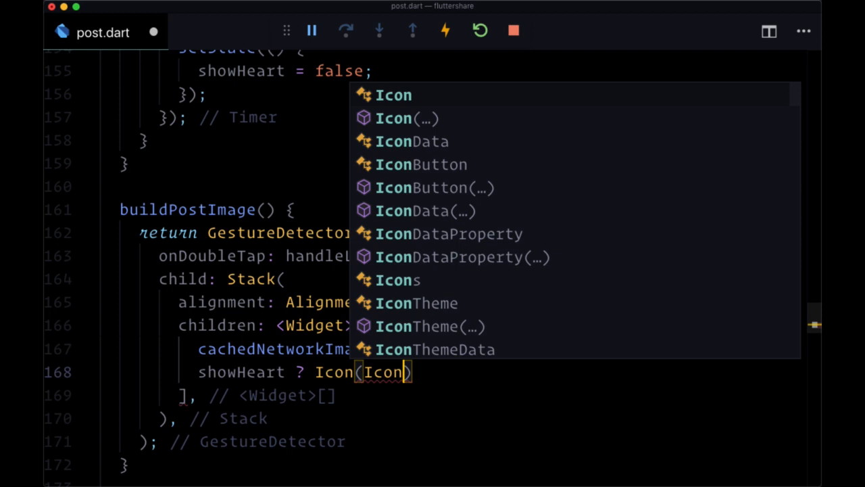
text(Icons.favorite, size)
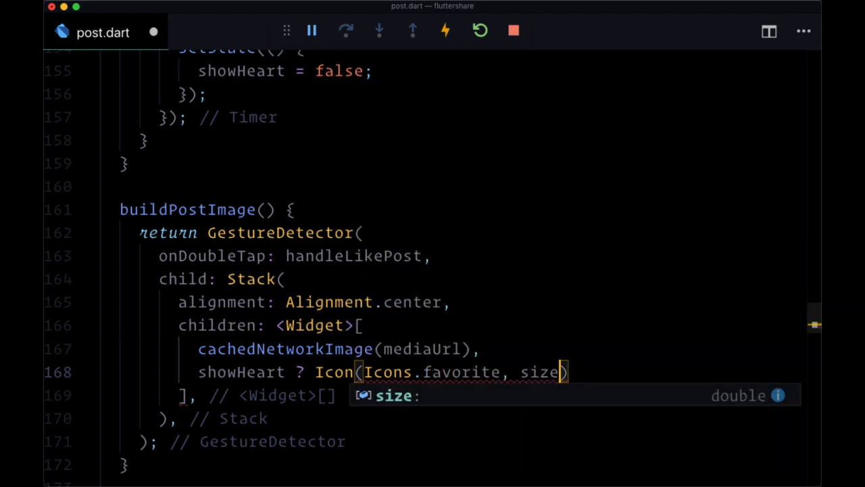
text(80.0, color)
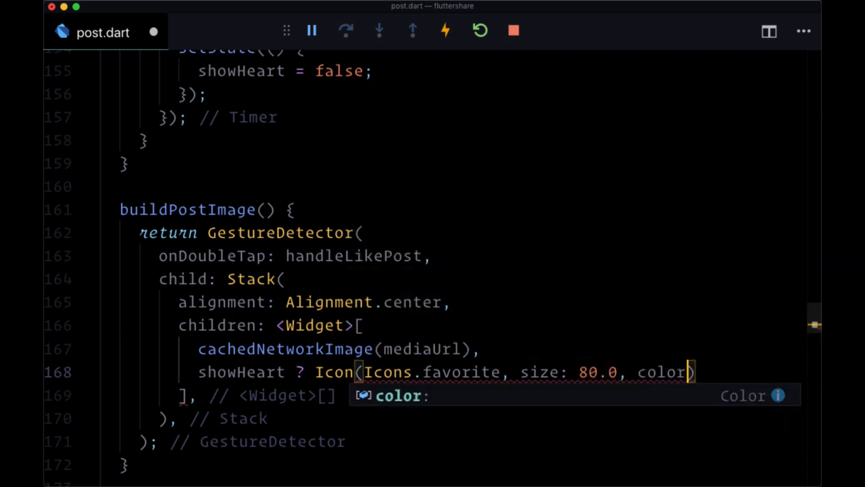
text(Colors.red,)
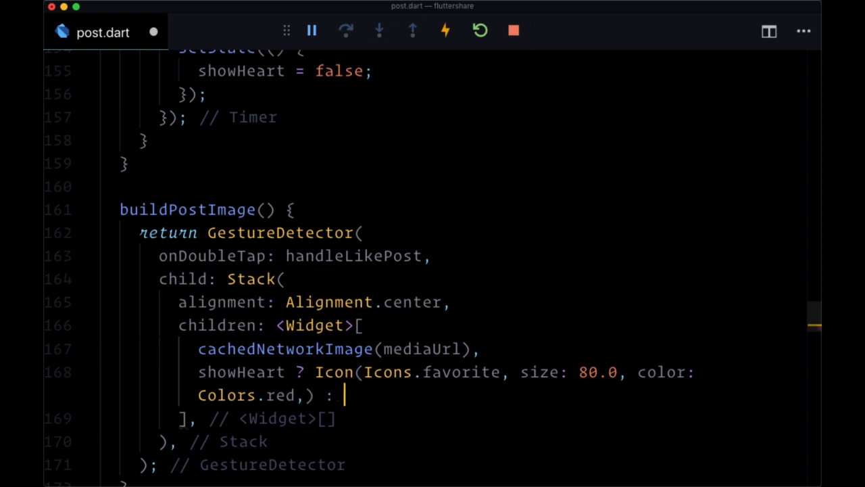
text(Text())
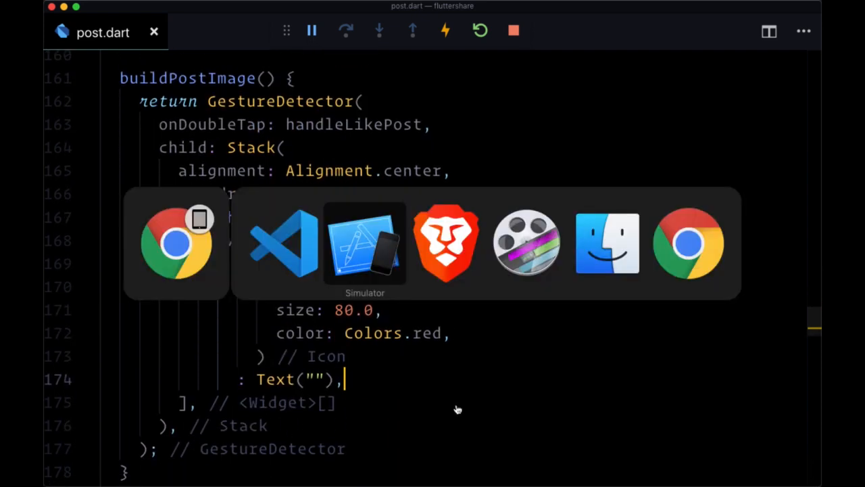
In the simulator, like the waterfall post from its image so the red heart shows with 1 likes.
click(365, 243)
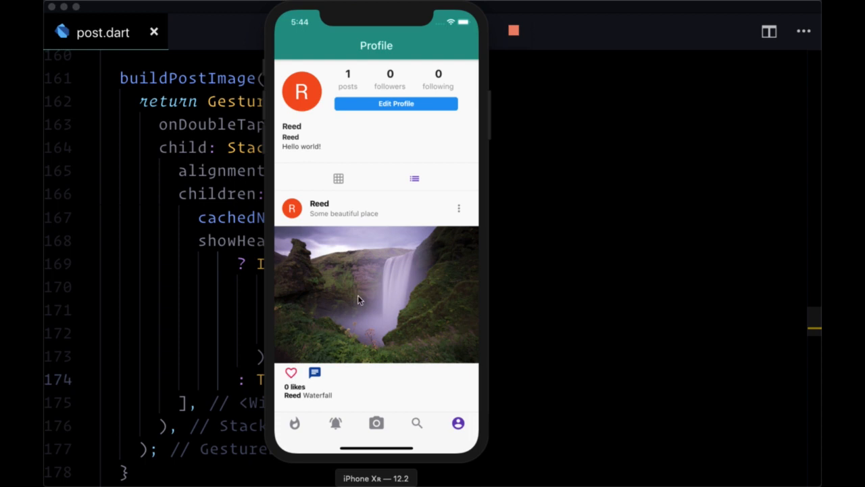
double_click(358, 295)
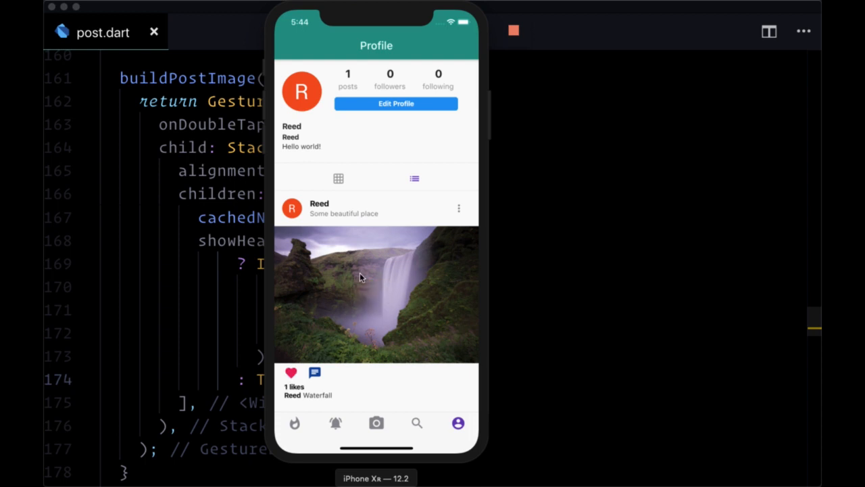
mouse_move(351, 304)
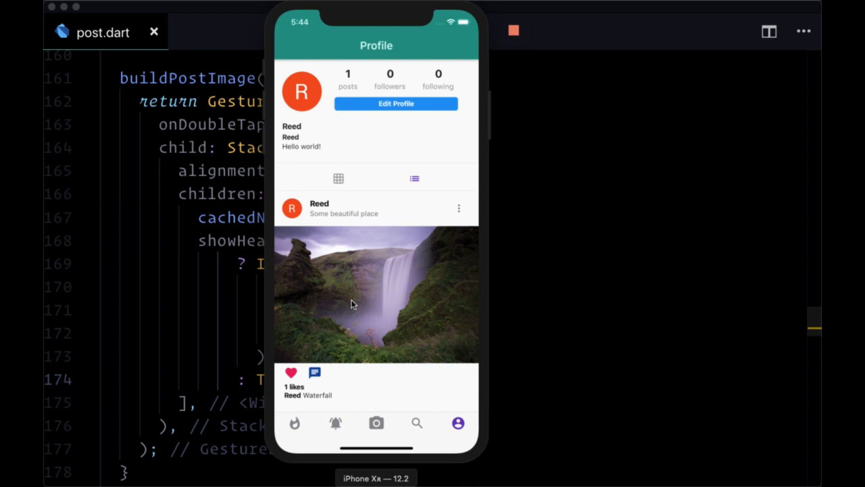
mouse_move(364, 301)
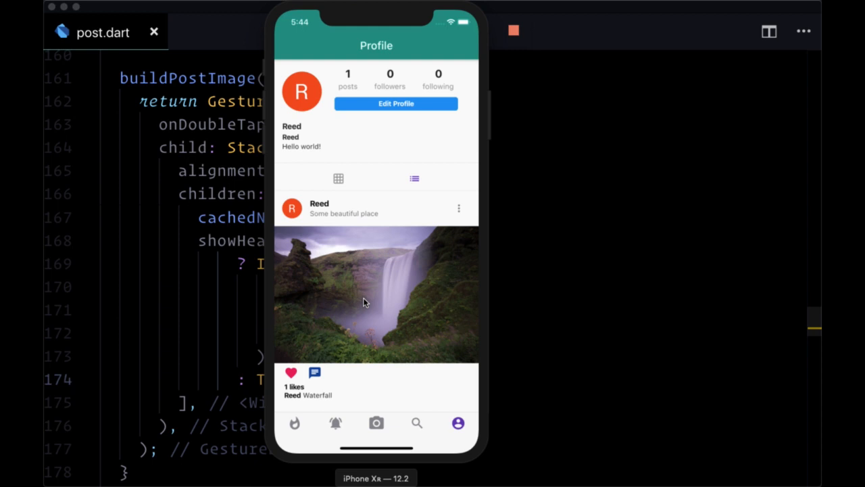
mouse_move(362, 274)
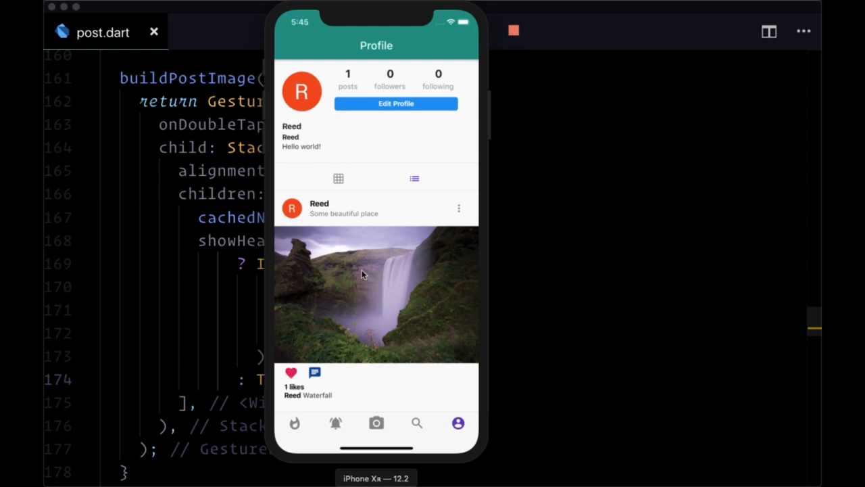
mouse_move(377, 279)
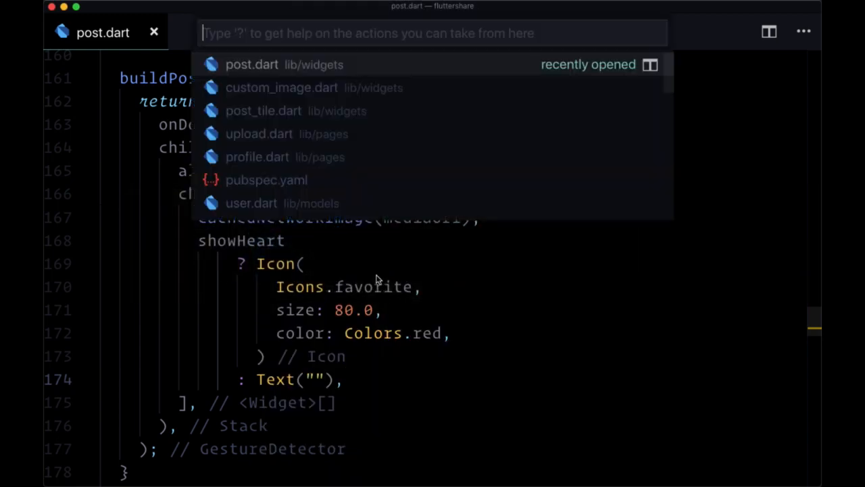
View pubspec.yaml's dependencies and select the animator 0.1.4 entry.
click(266, 180)
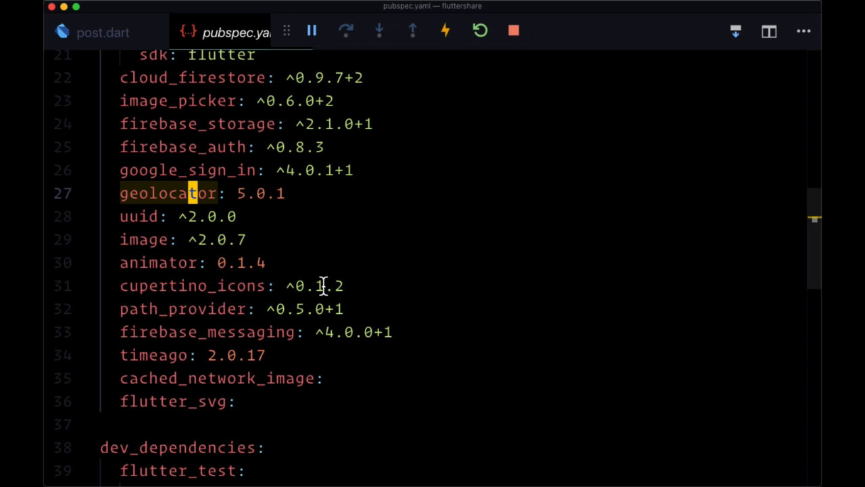
scroll(up, 3)
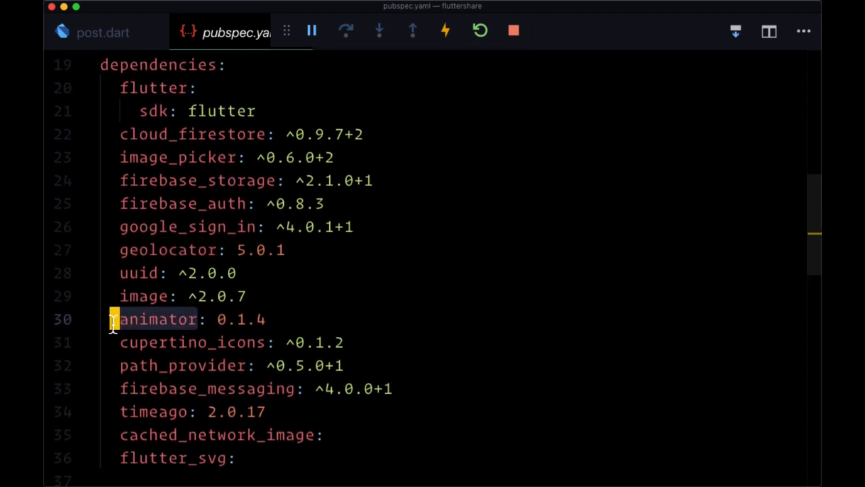
click(103, 33)
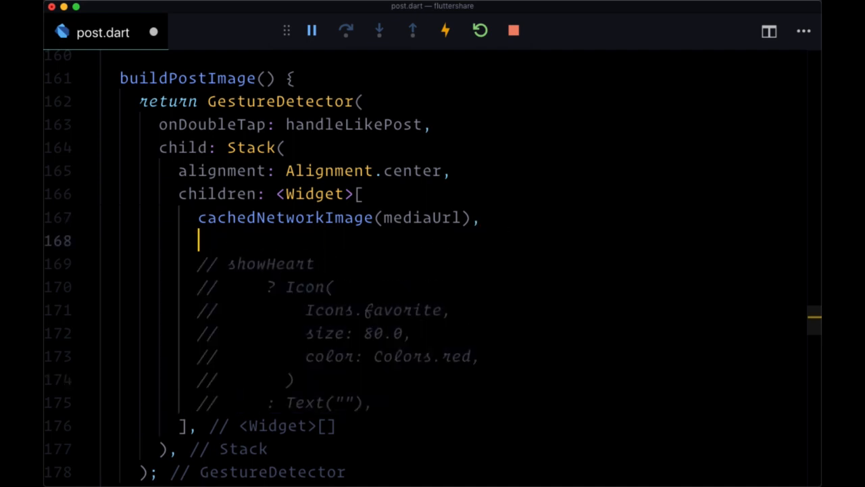
Add Animator(duration: Duration(milliseconds: 300)) to the Stack after the cached network image.
text(An)
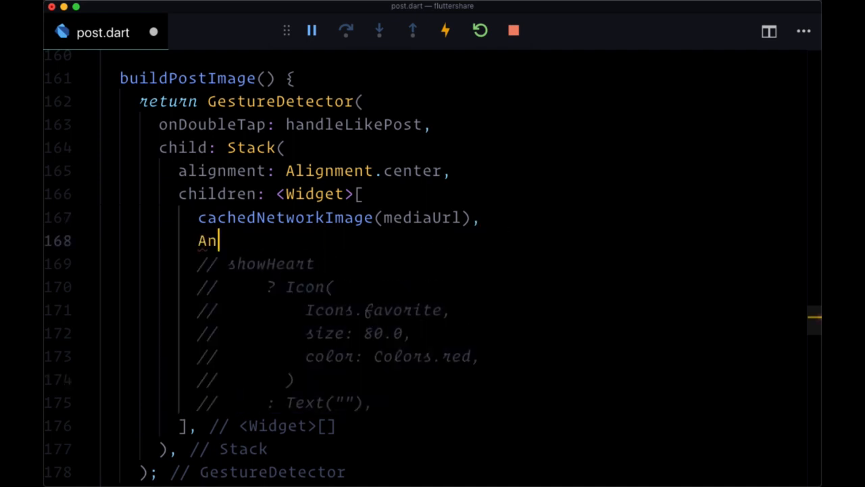
text(imator(),)
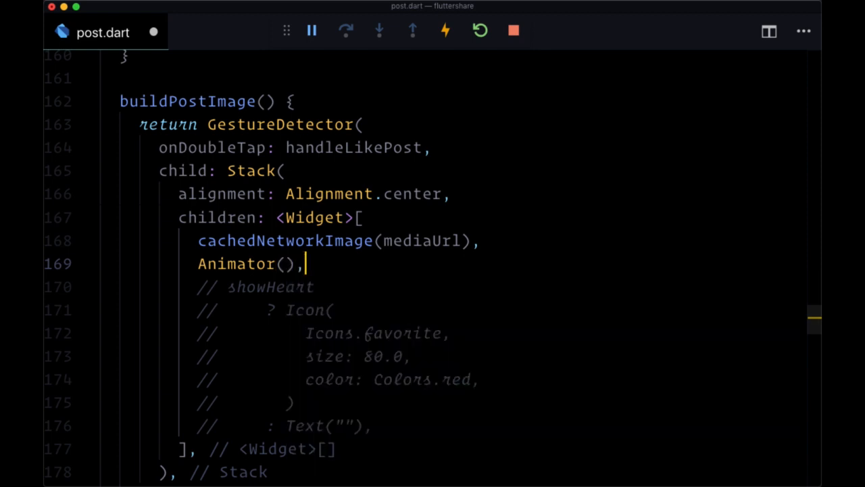
text(du)
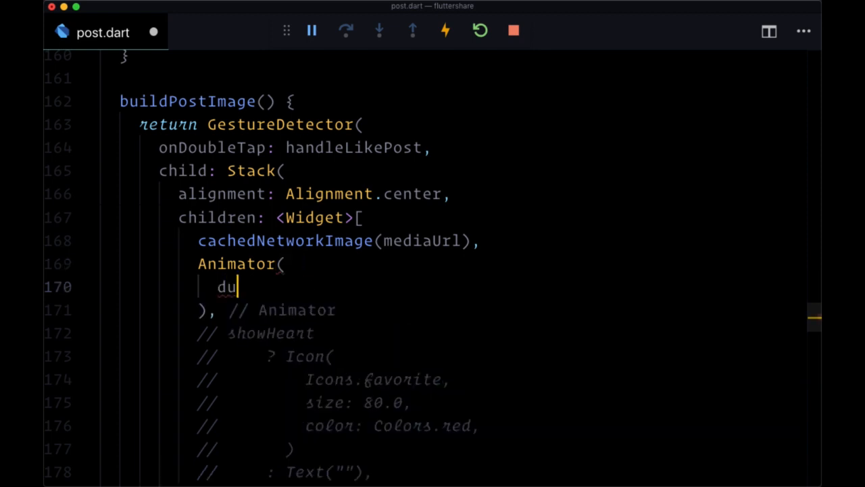
text(ration: ,)
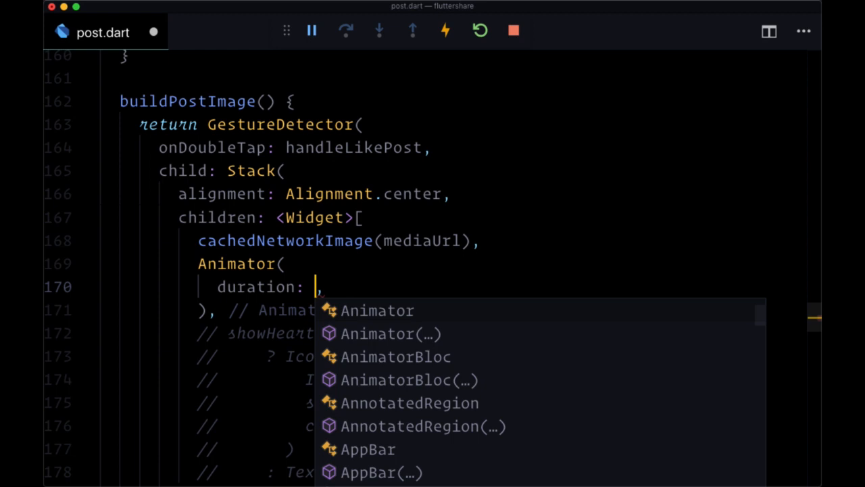
text(Duration(milliseconds:)
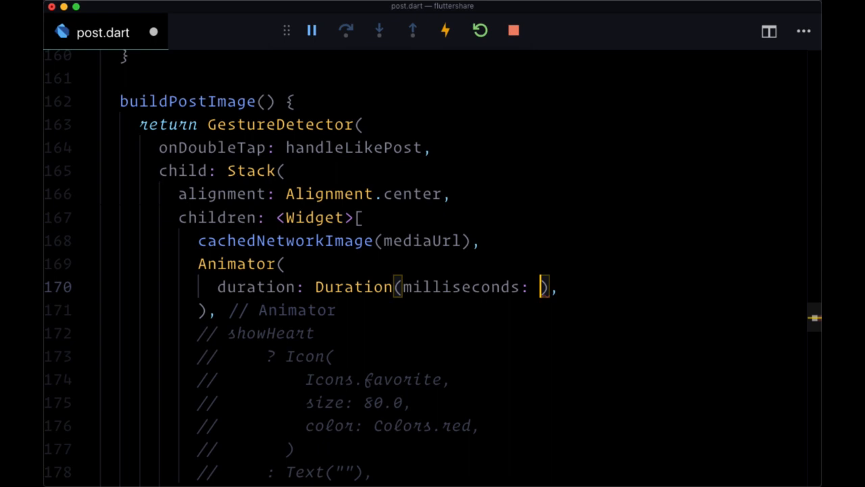
text(300)
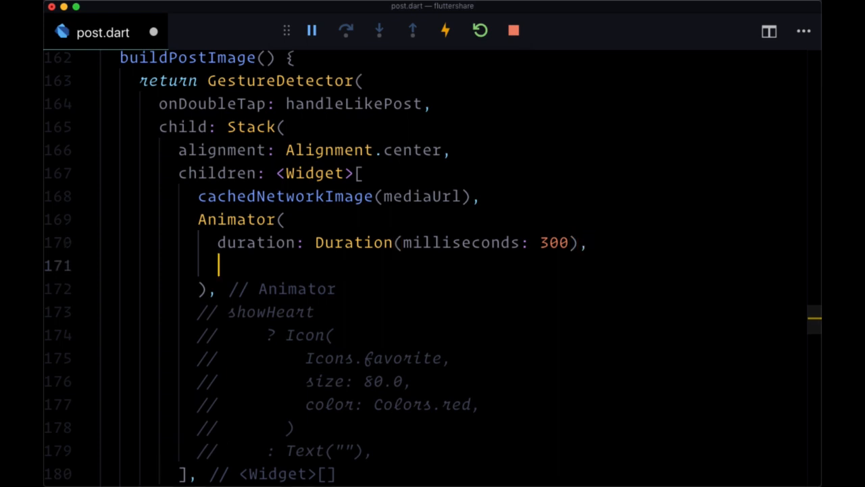
text(tween:)
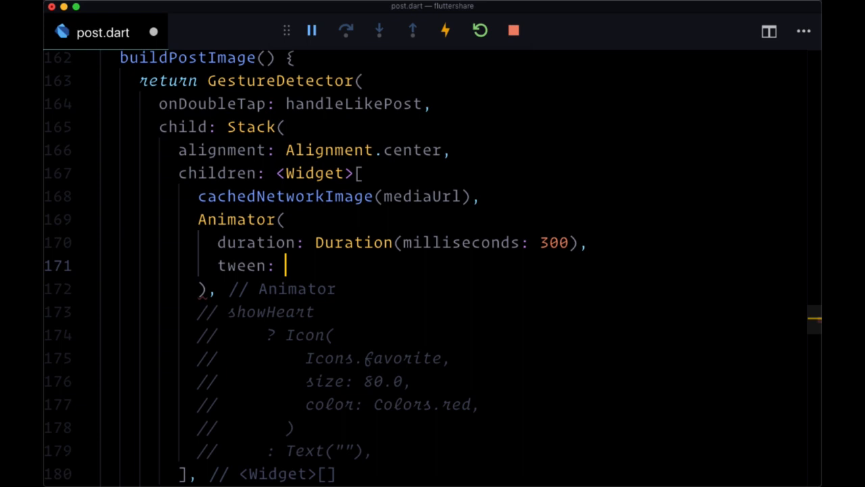
Give the Animator tween: Tween(begin: 0.8, end: 1.4), and begin the next argument.
text(Tween(begin:)
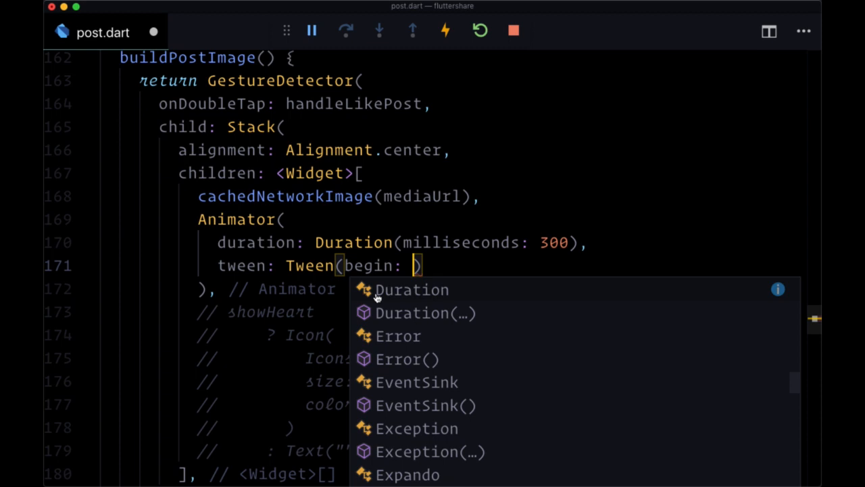
text(0.8,)
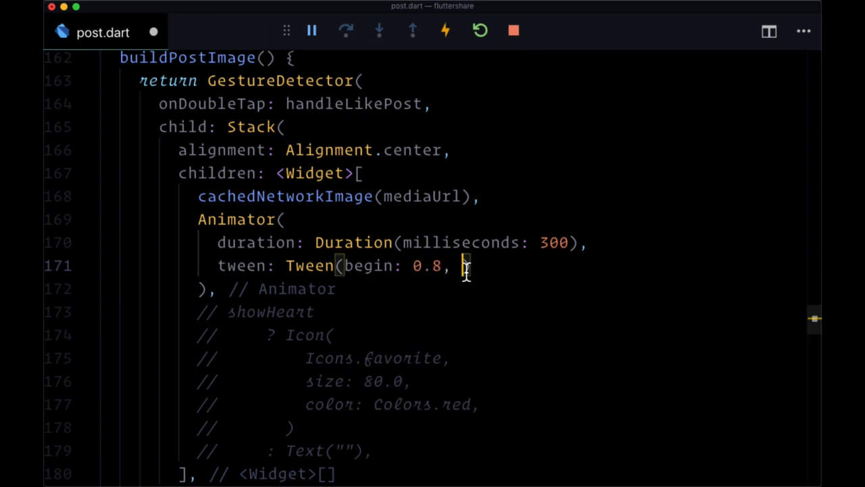
text(end:)
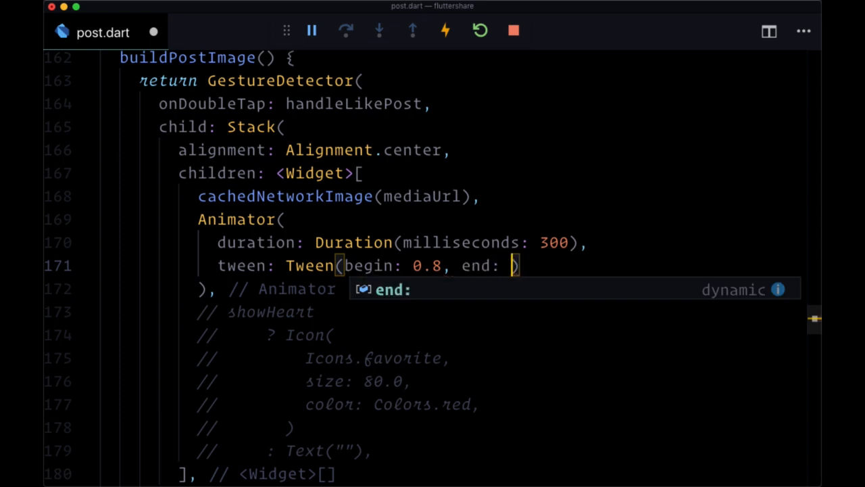
text(1.4)
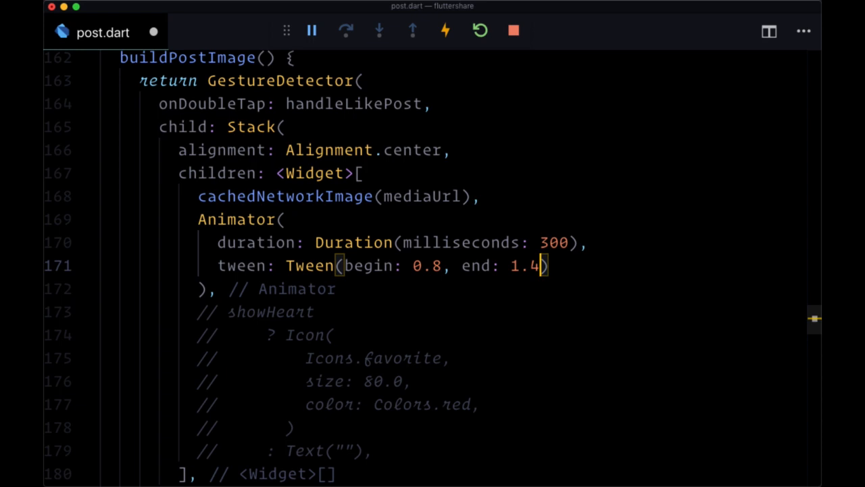
text(,)
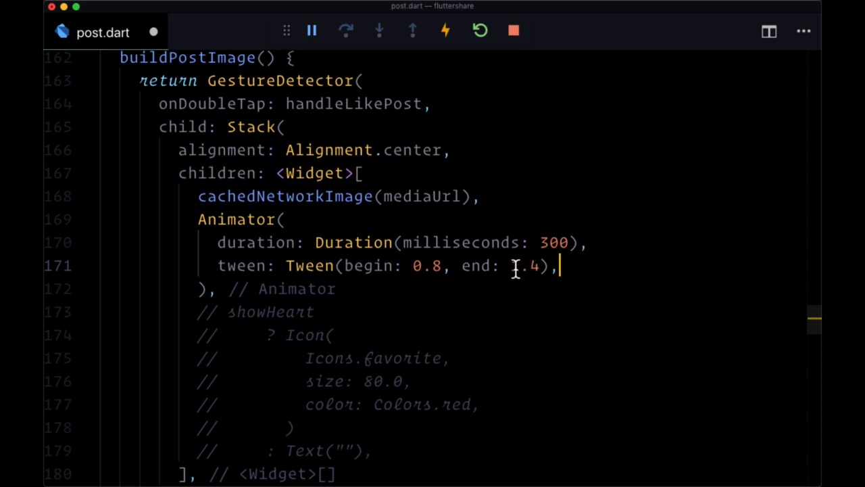
text(c)
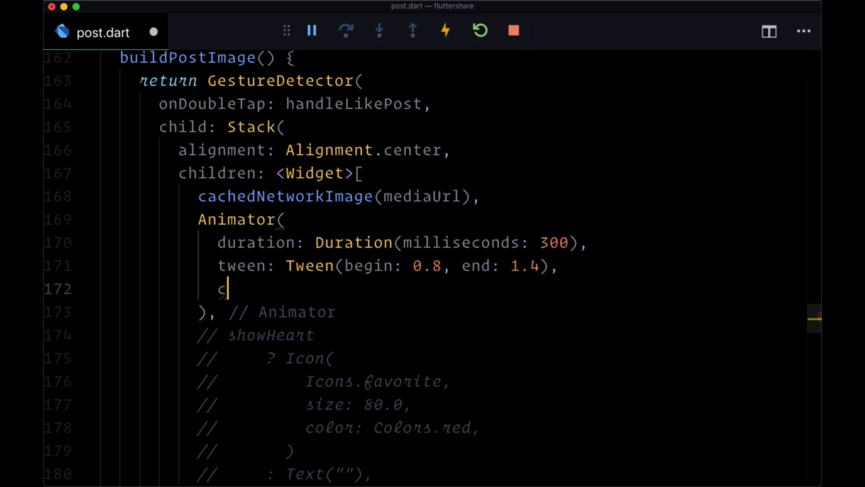
Give the Animator curve: Curves.elasticOut, picking elasticOut from IntelliSense.
text(urve:)
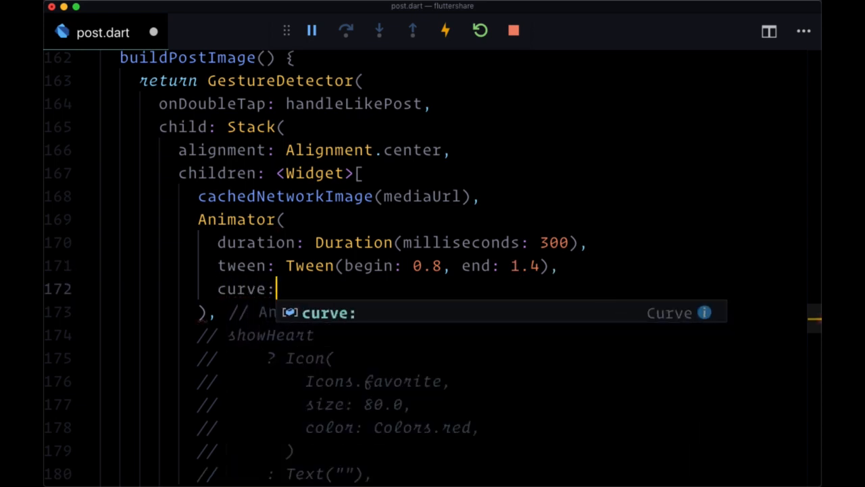
text(Curves.)
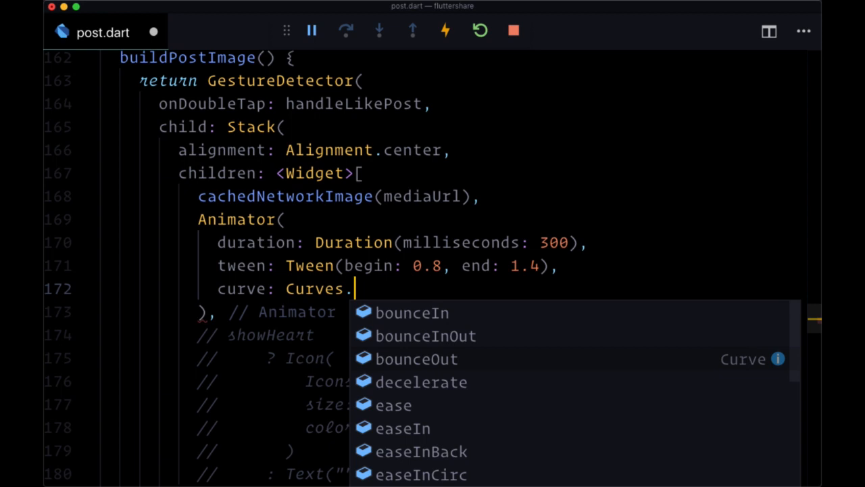
scroll(down, 3)
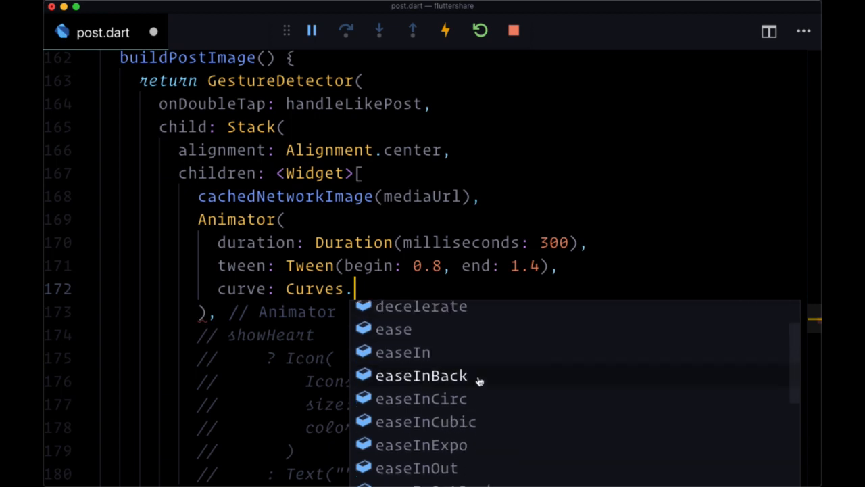
text(el)
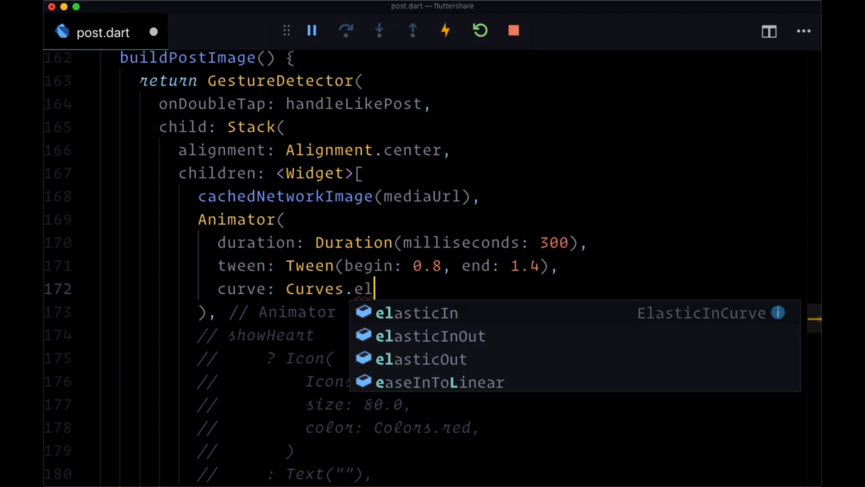
click(420, 358)
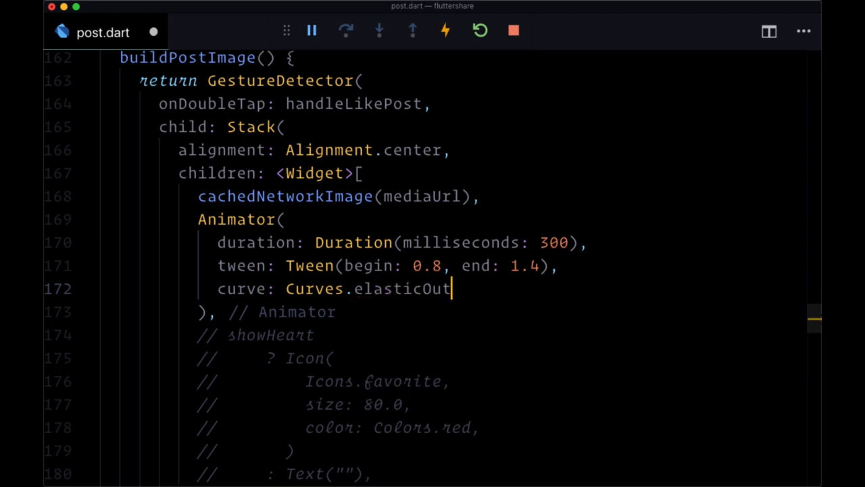
text(,)
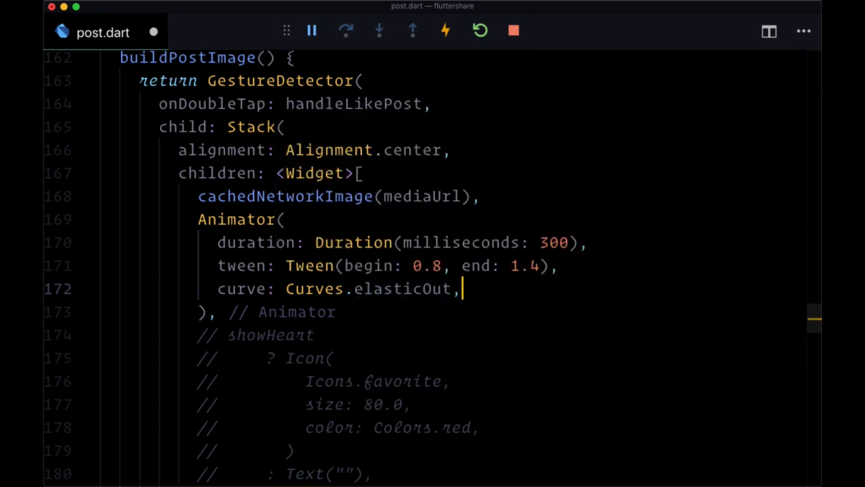
key(Return)
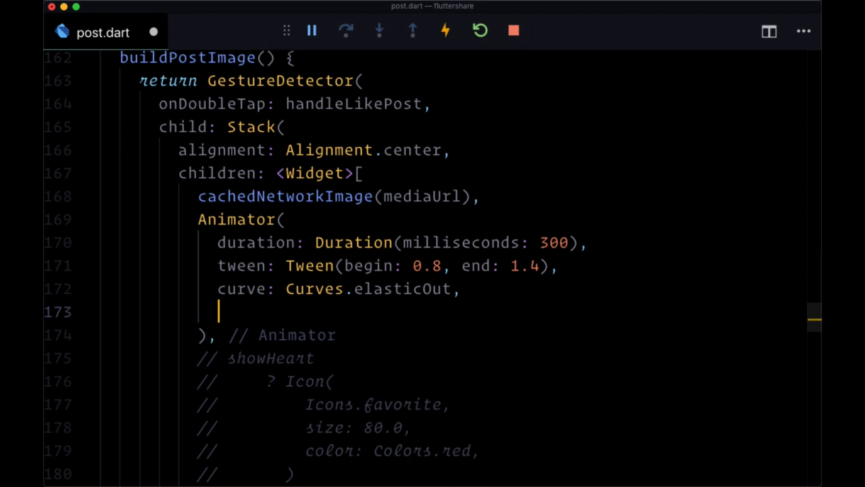
Add cycles: 0 to the Animator and move to a new line.
text(cycles: 0)
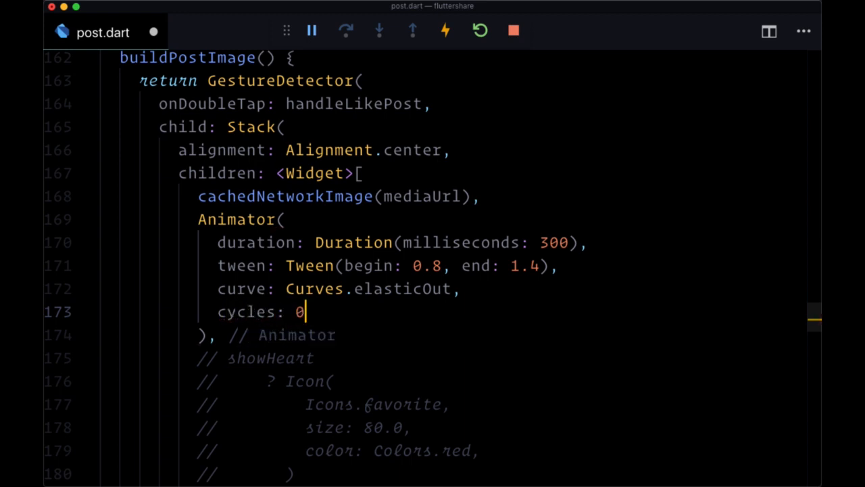
text(,)
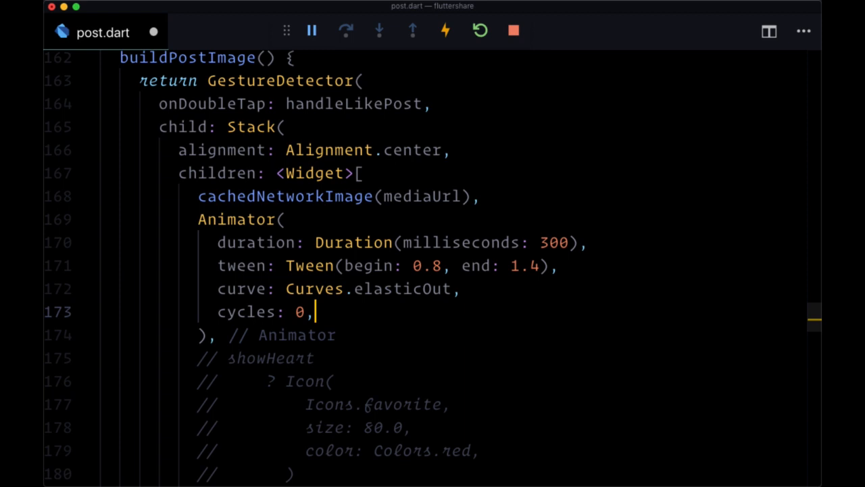
key(Return)
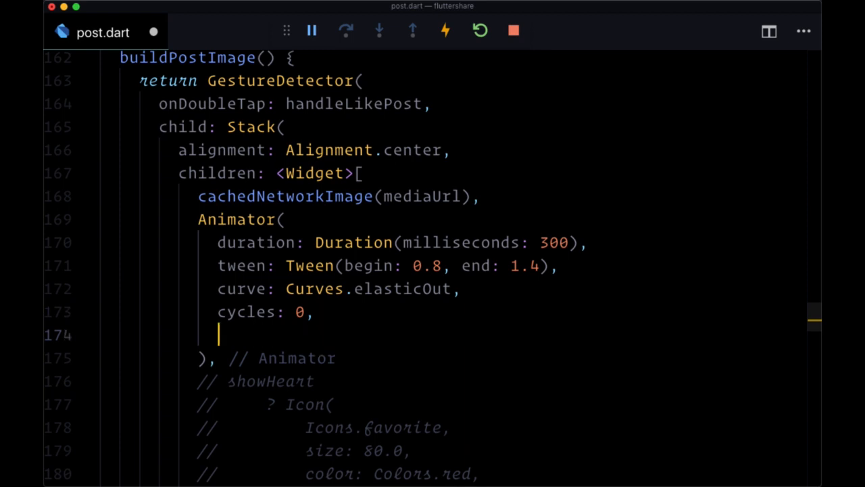
Start the builder: (anim) => Transform.scale(...) via autocomplete.
text(builder:)
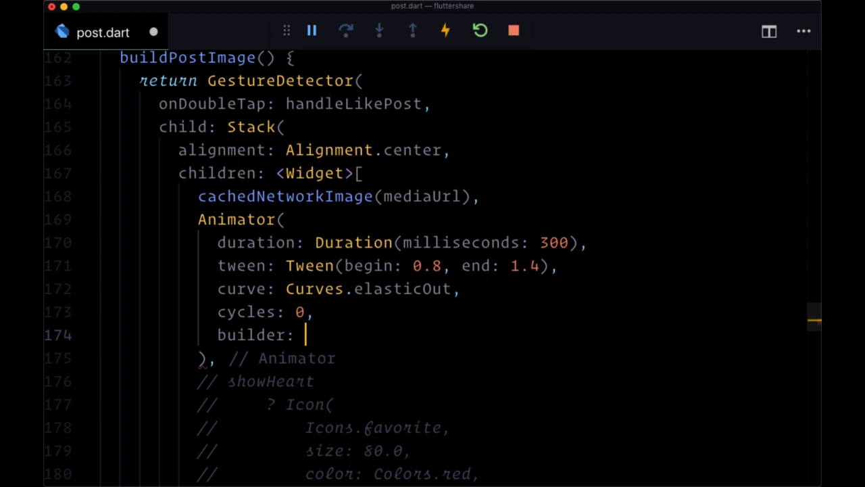
text(())
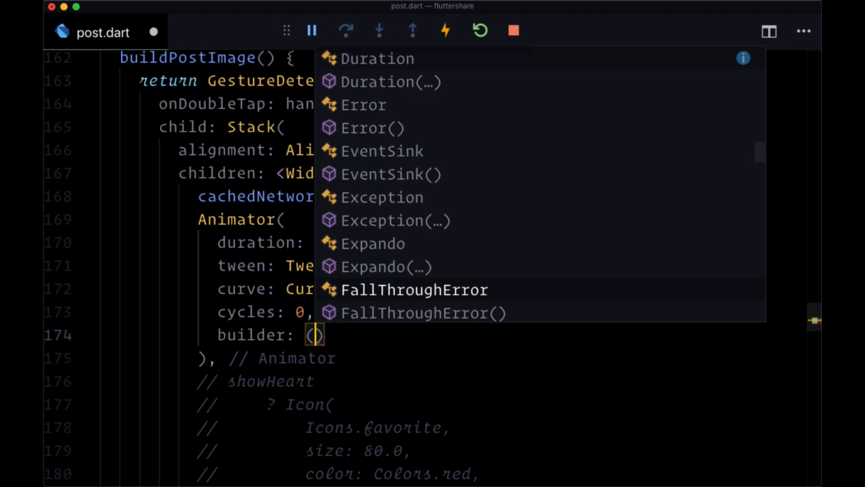
text(anim)
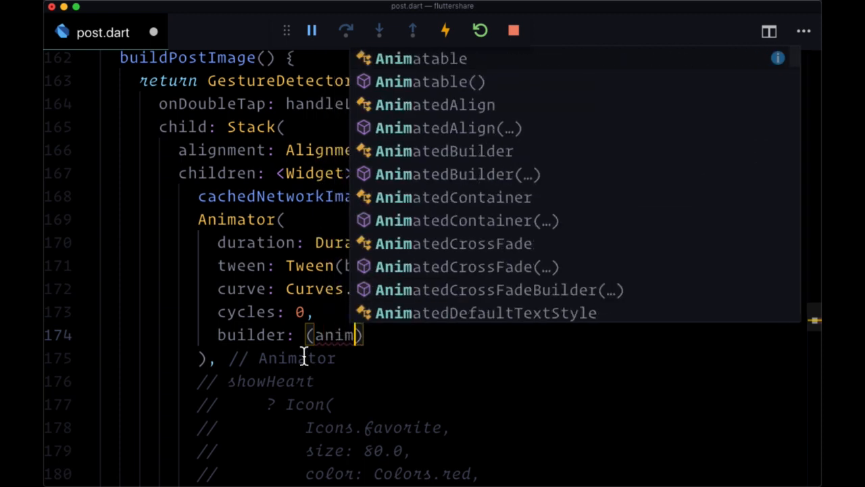
key(Escape)
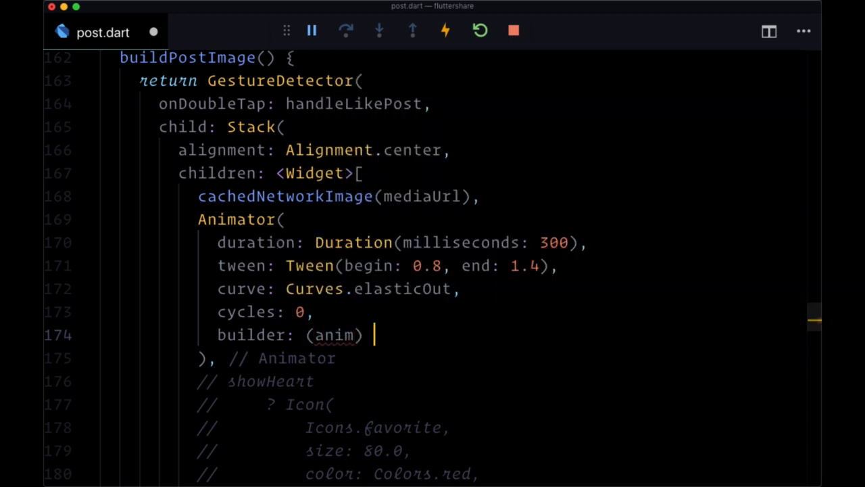
mouse_move(425, 349)
text( =>)
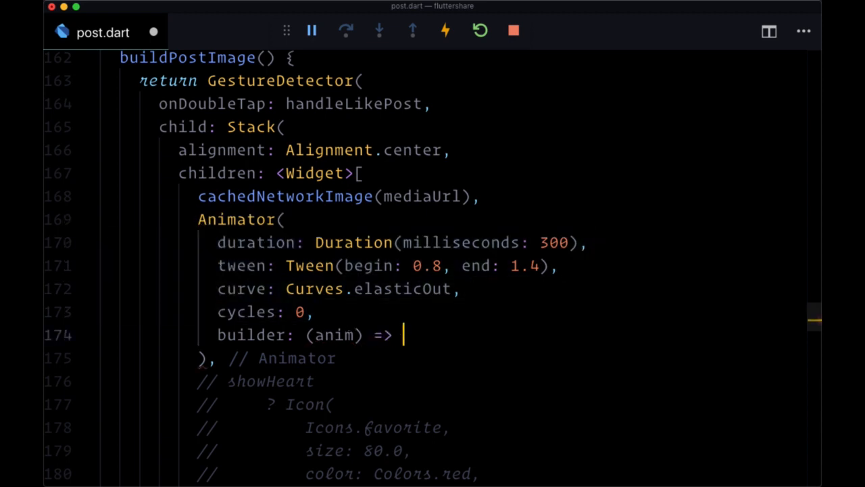
text(Tran)
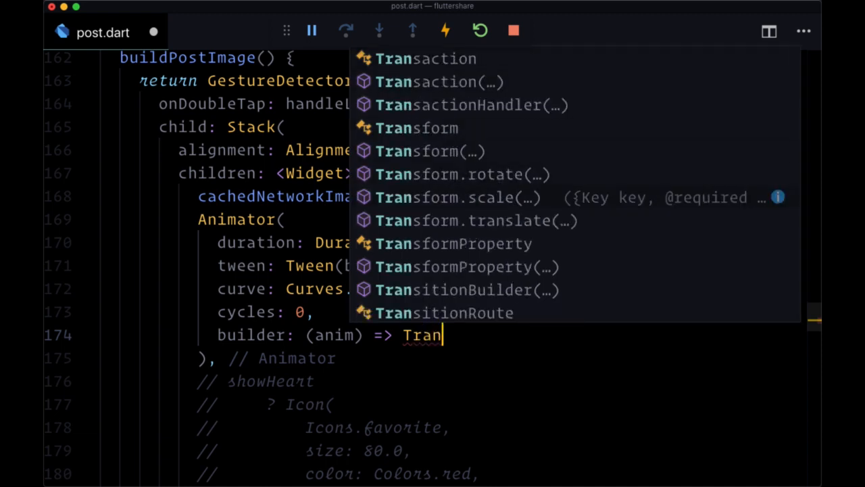
click(459, 197)
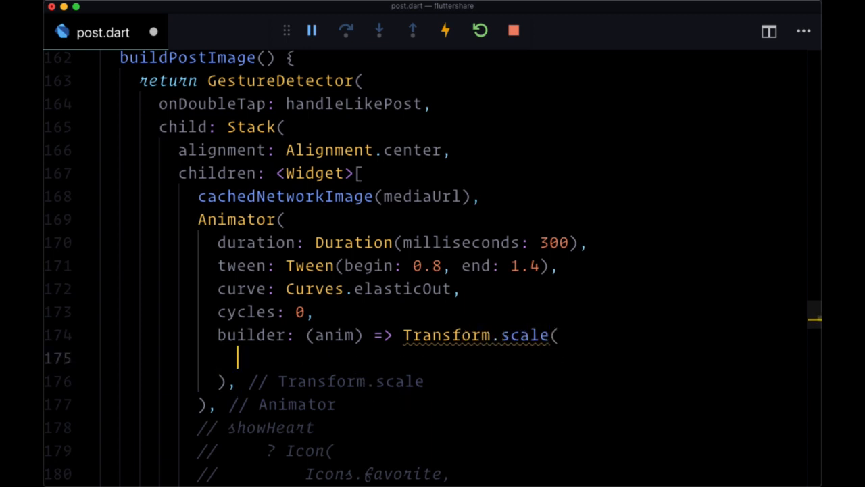
Set scale: anim.value and begin the Icon child (favorite, size 80, red).
text(scale:)
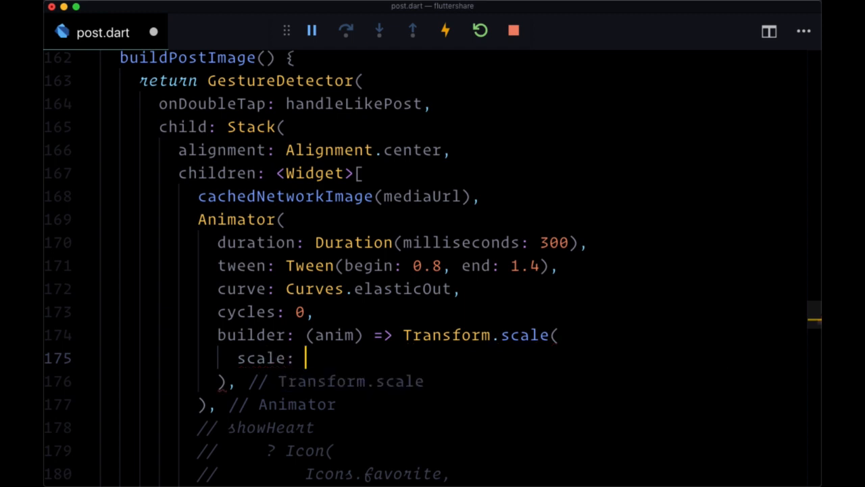
text(anim.value,)
text(child:)
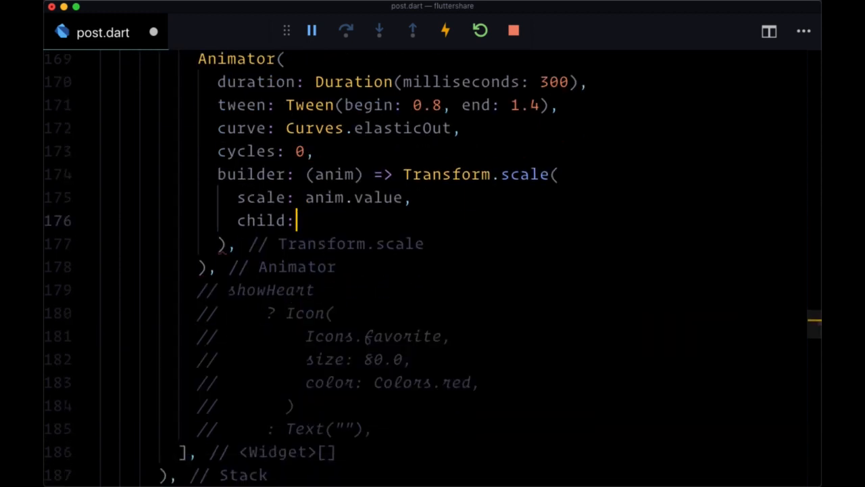
text(Icon()
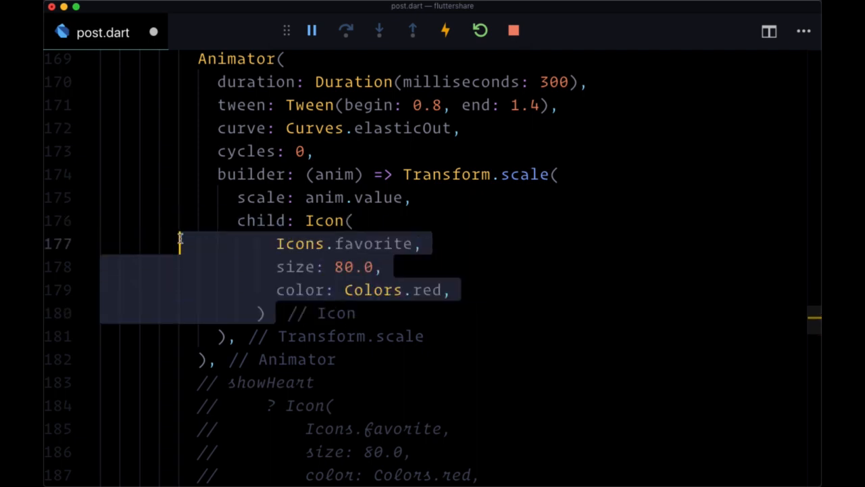
Wrap the Animator in showHeart ? ... : Text("") so it shows only when liked.
scroll(down, 3)
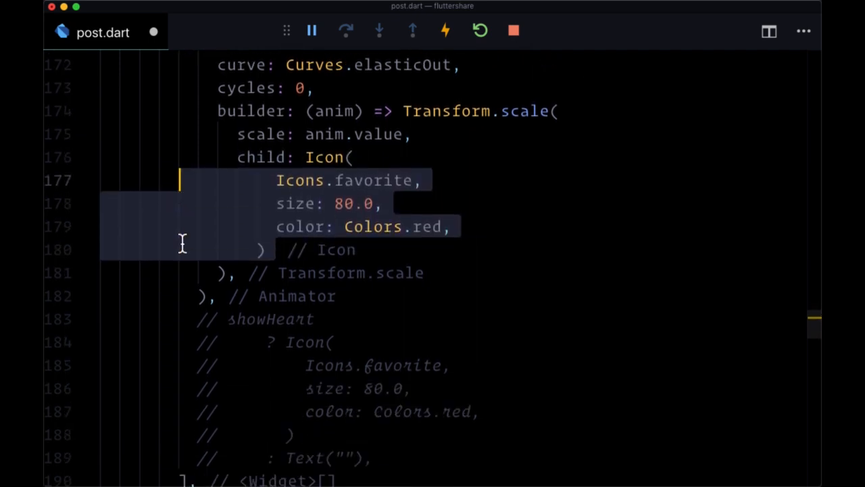
click(230, 319)
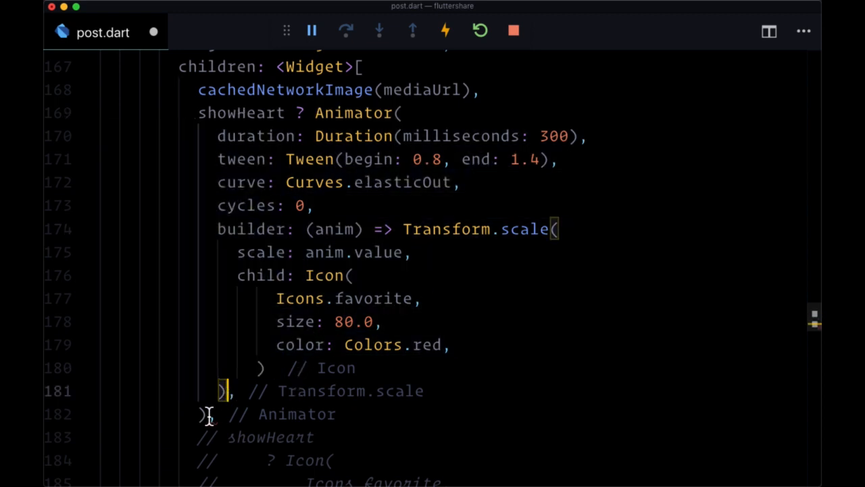
text(: Text(""),)
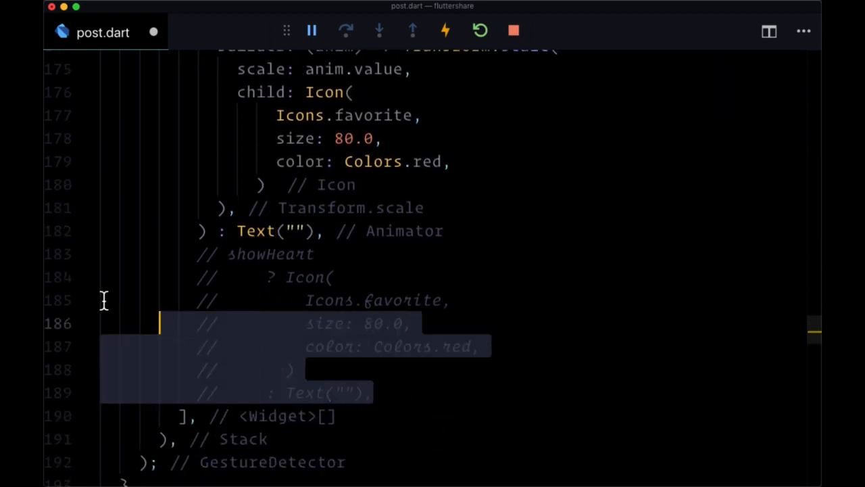
scroll(up, 3)
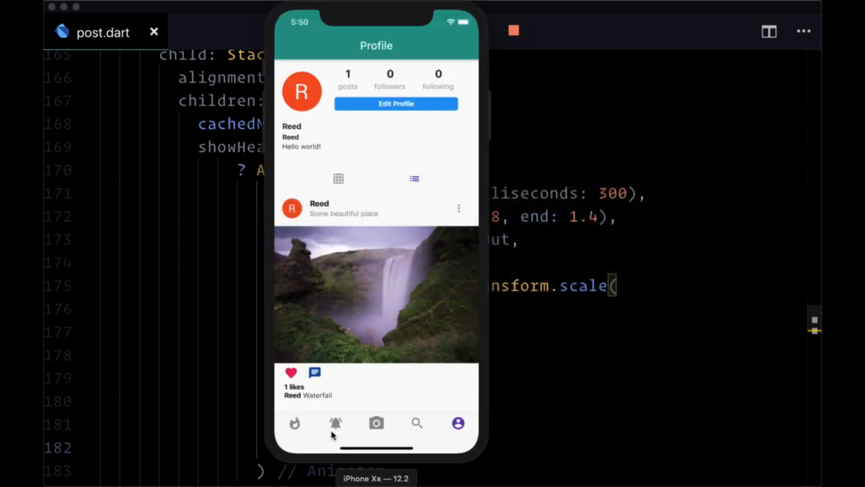
Unlike, relike and double-tap the waterfall post, ending liked with the red heart.
click(291, 373)
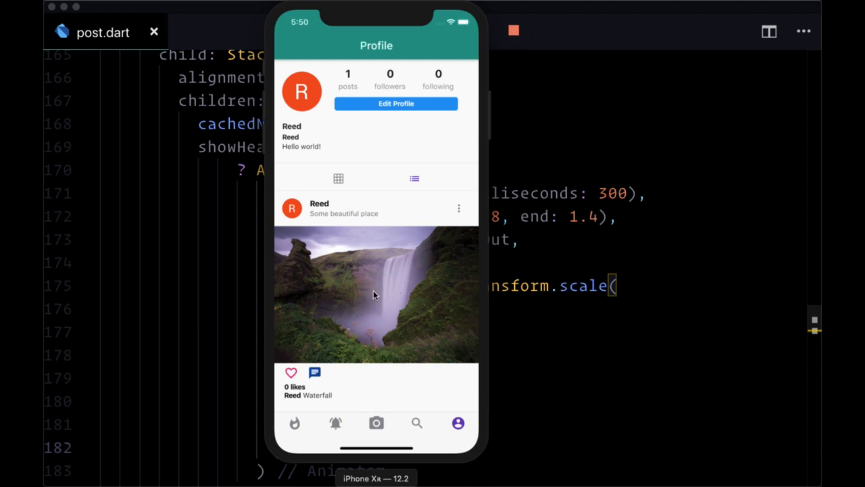
click(290, 373)
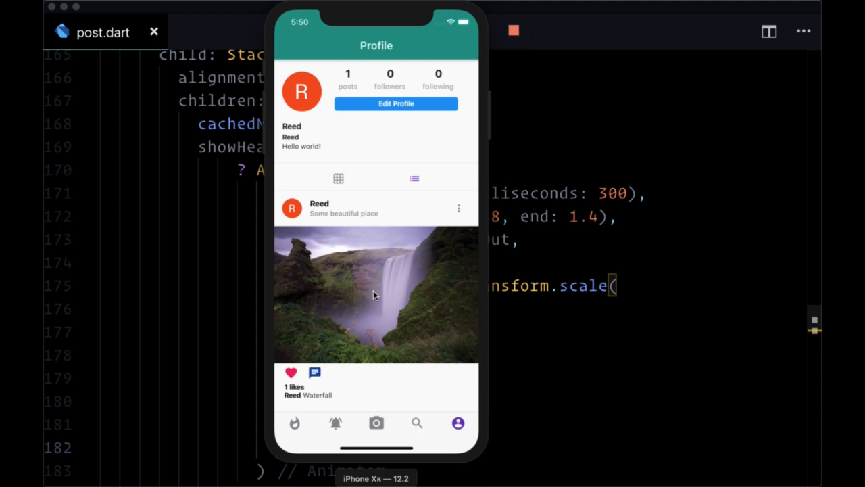
double_click(376, 294)
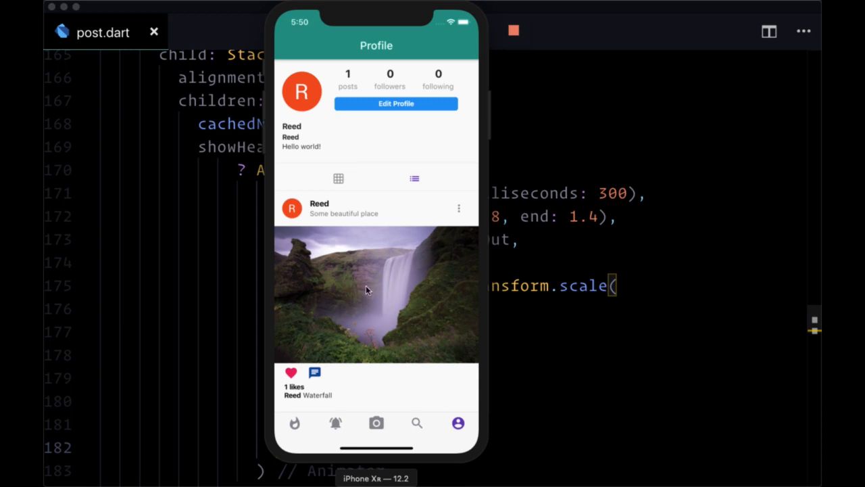
mouse_move(397, 295)
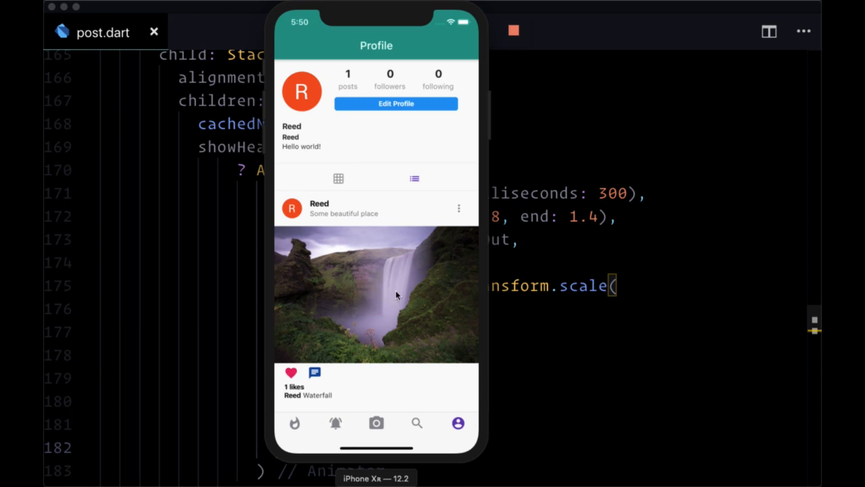
mouse_move(287, 362)
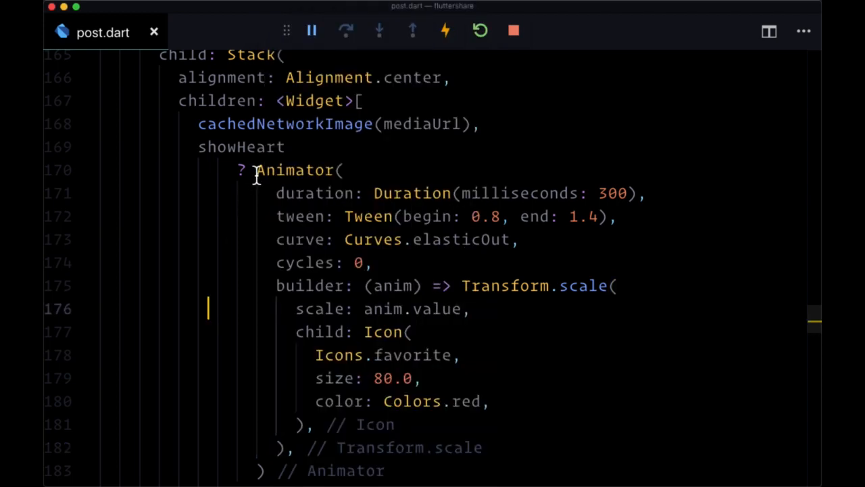
Select the Animator block and fix its indentation and closing parentheses.
drag(257, 170, 308, 425)
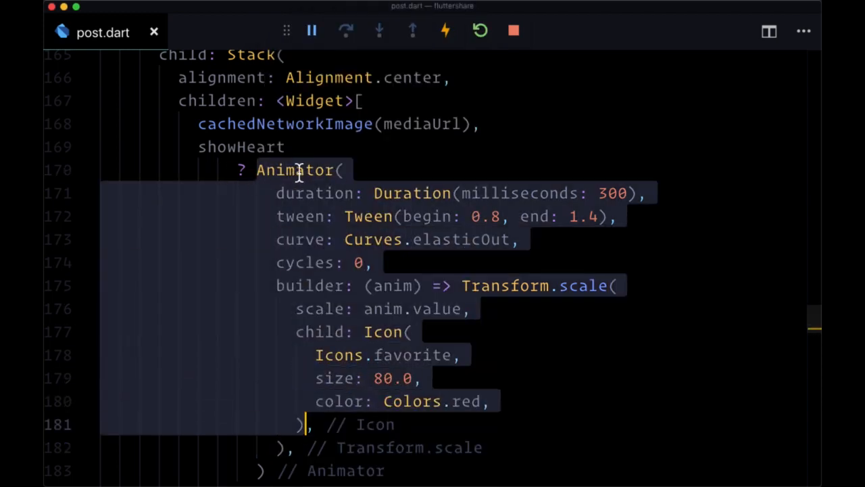
scroll(down, 3)
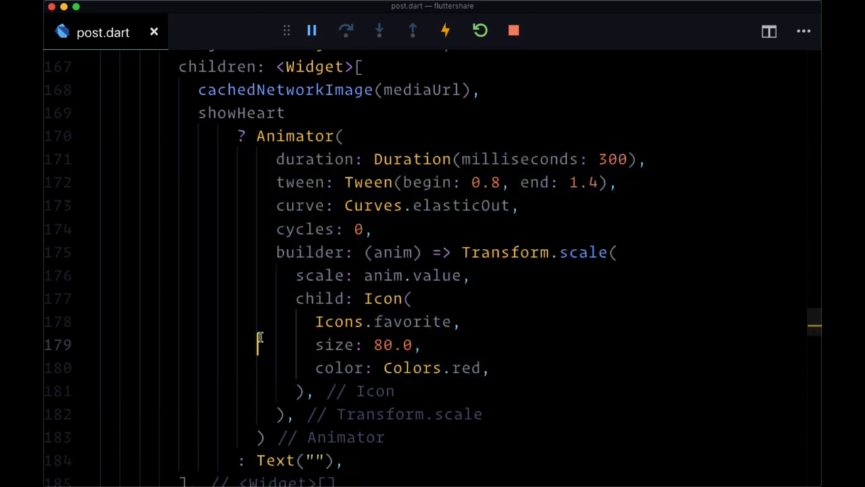
mouse_move(319, 276)
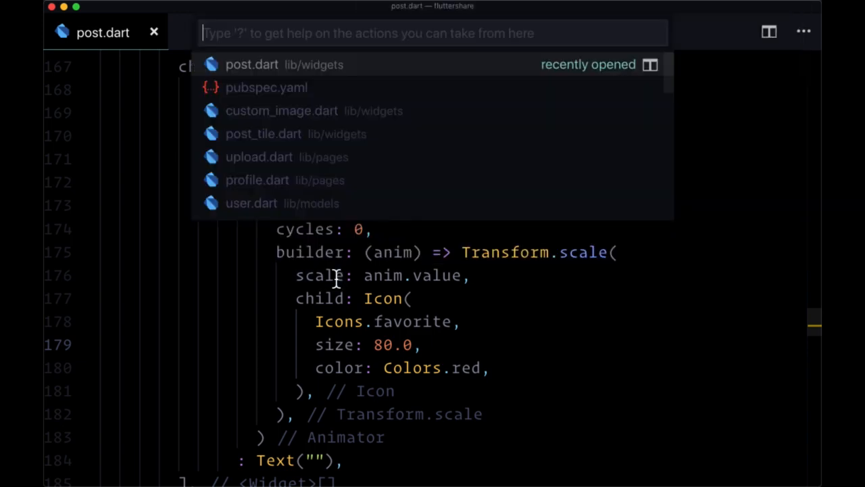
Open pubspec.yaml from Quick Open and locate the animator: 0.1.4 dependency.
click(267, 87)
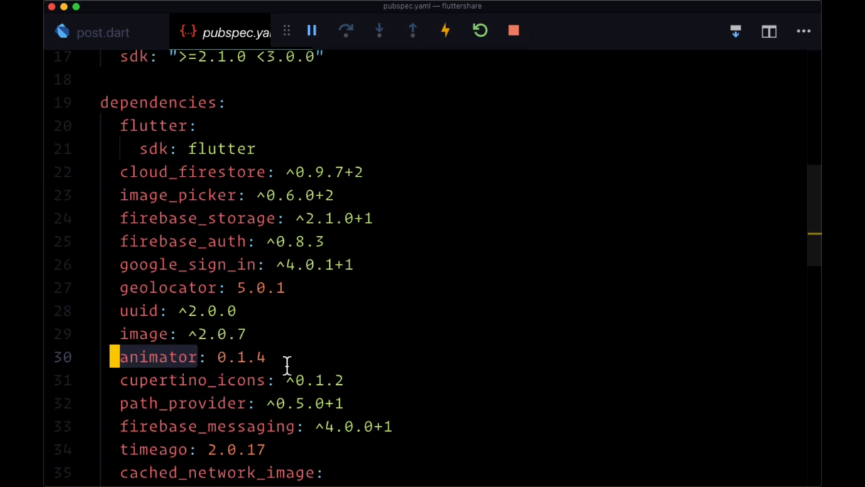
mouse_move(228, 412)
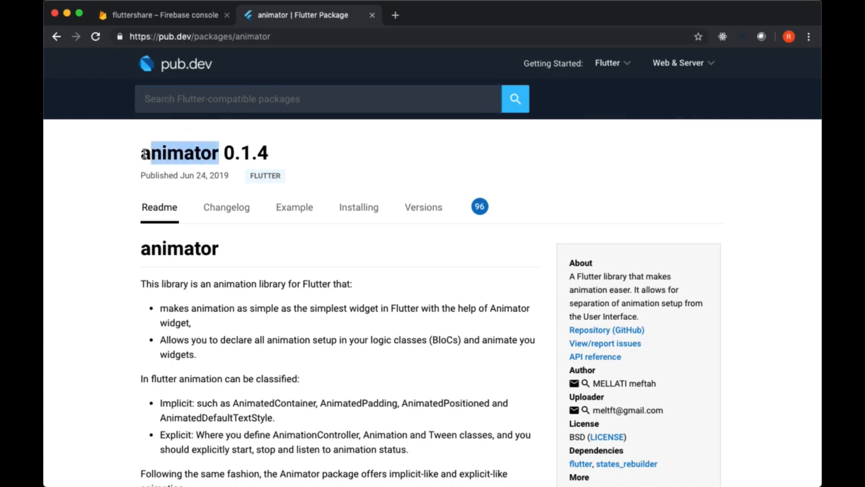
Scroll the pub.dev animator Readme down to the Animator constructor parameters.
scroll(down, 3)
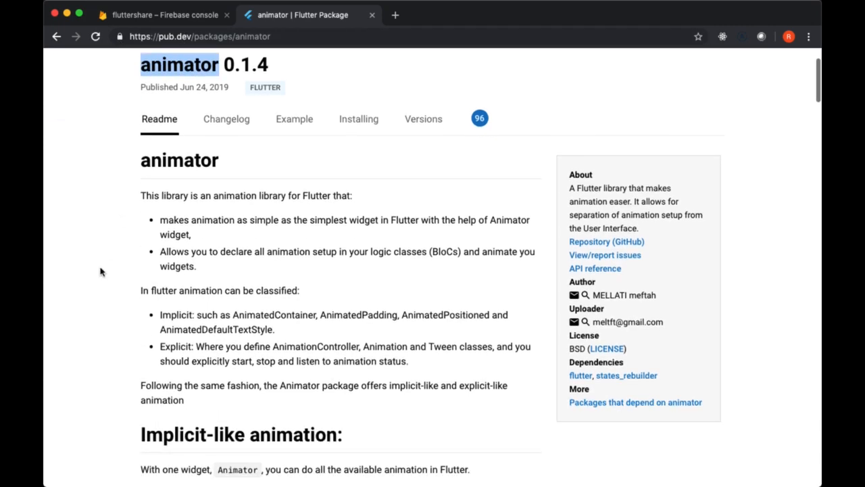
scroll(down, 3)
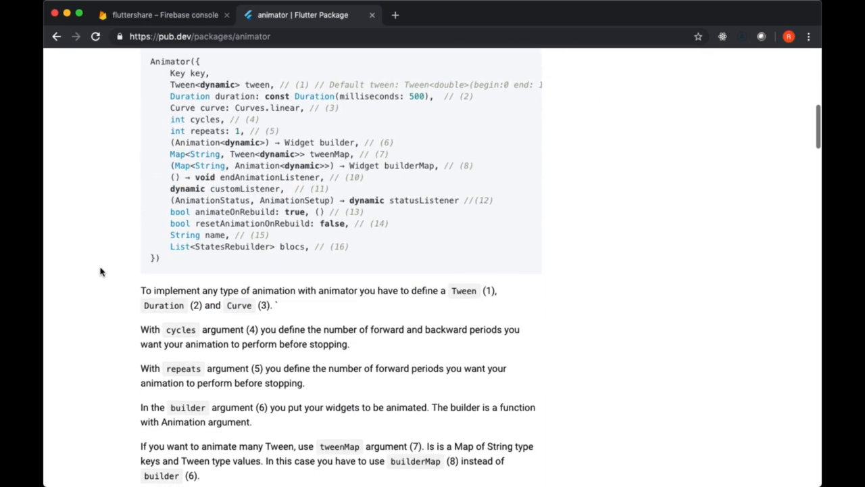